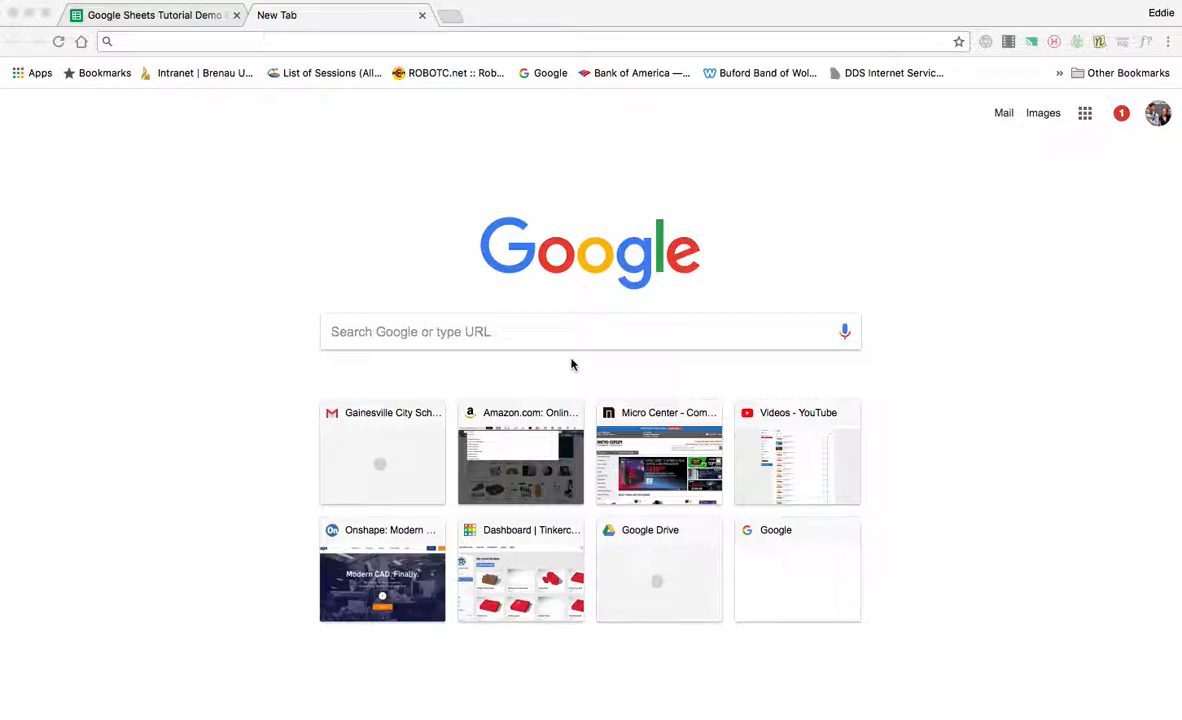
pyautogui.moveTo(1143, 122)
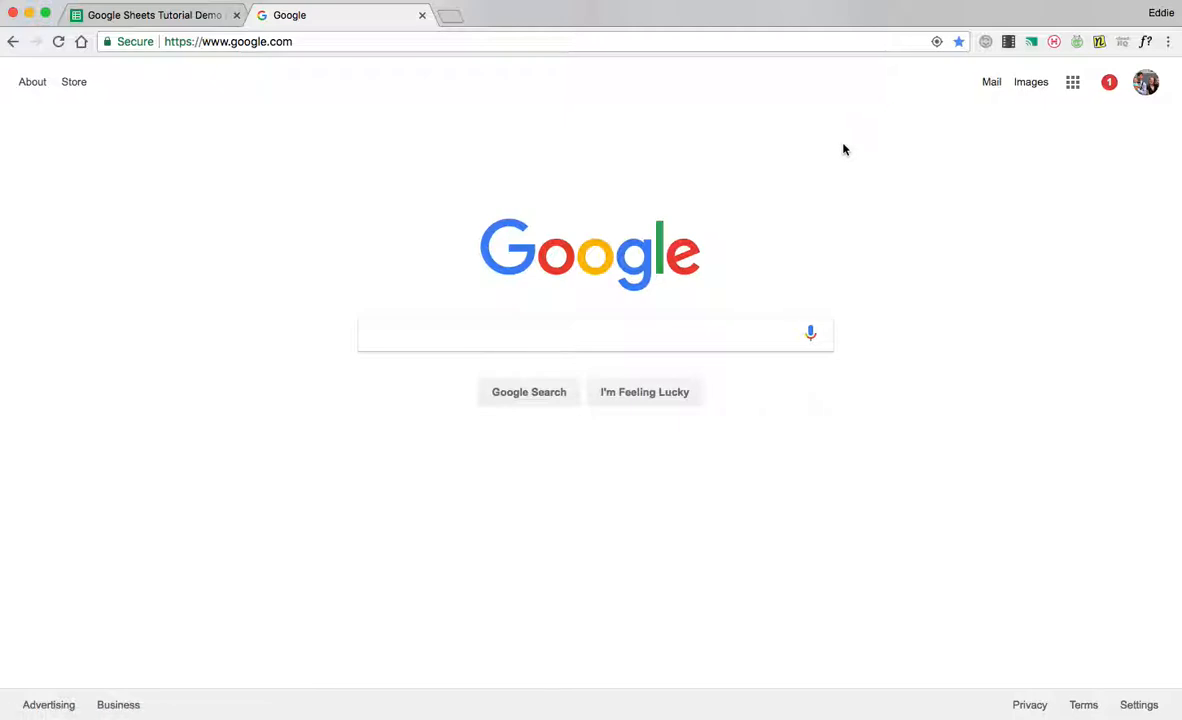
pyautogui.moveTo(847, 148)
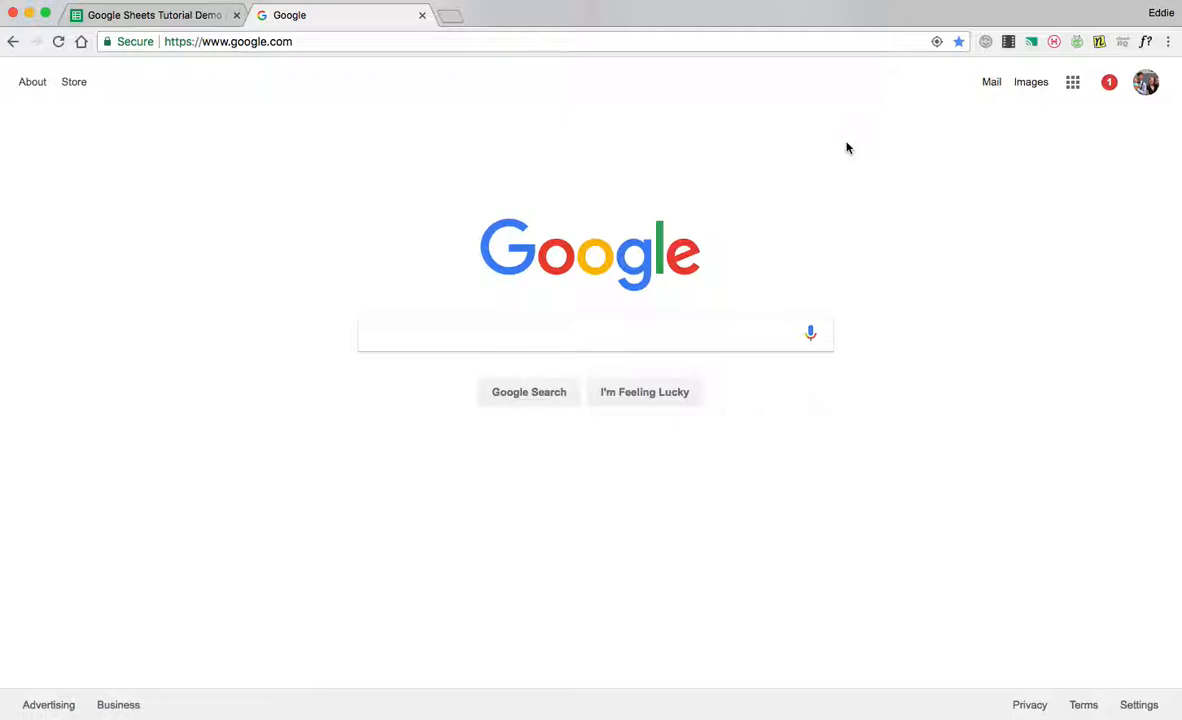
pyautogui.moveTo(1073, 82)
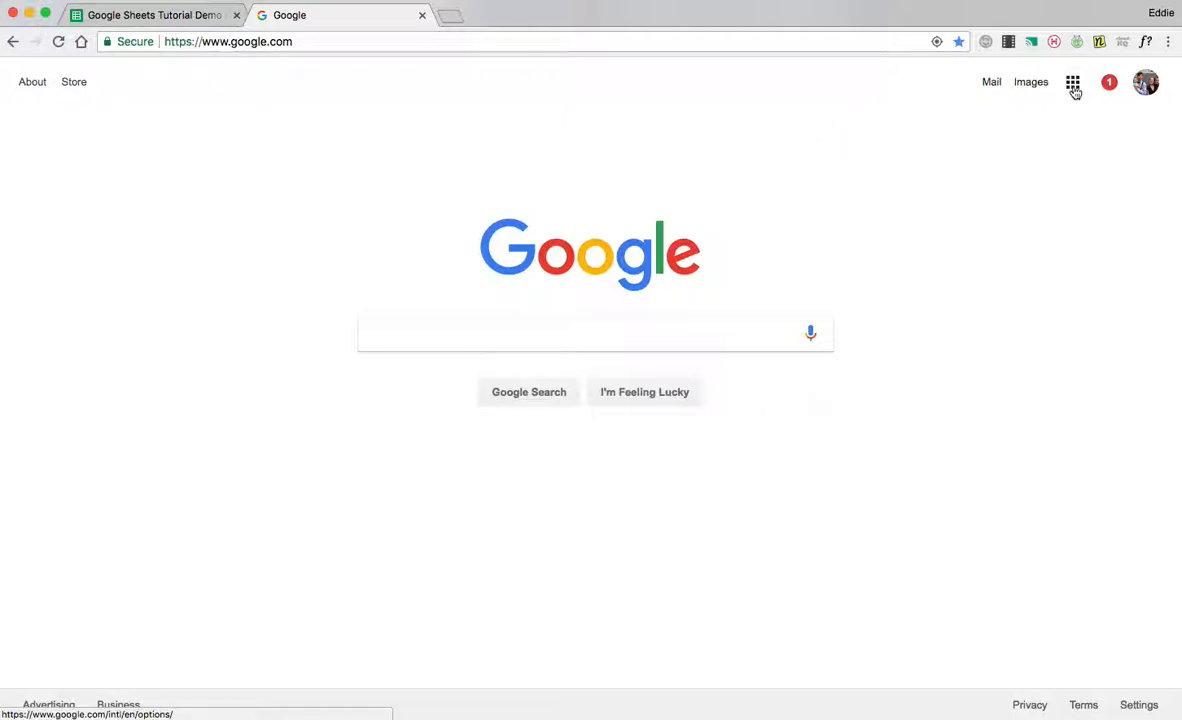
# Open Google Sheets from the Google apps launcher on the Google home page.
pyautogui.click(1073, 82)
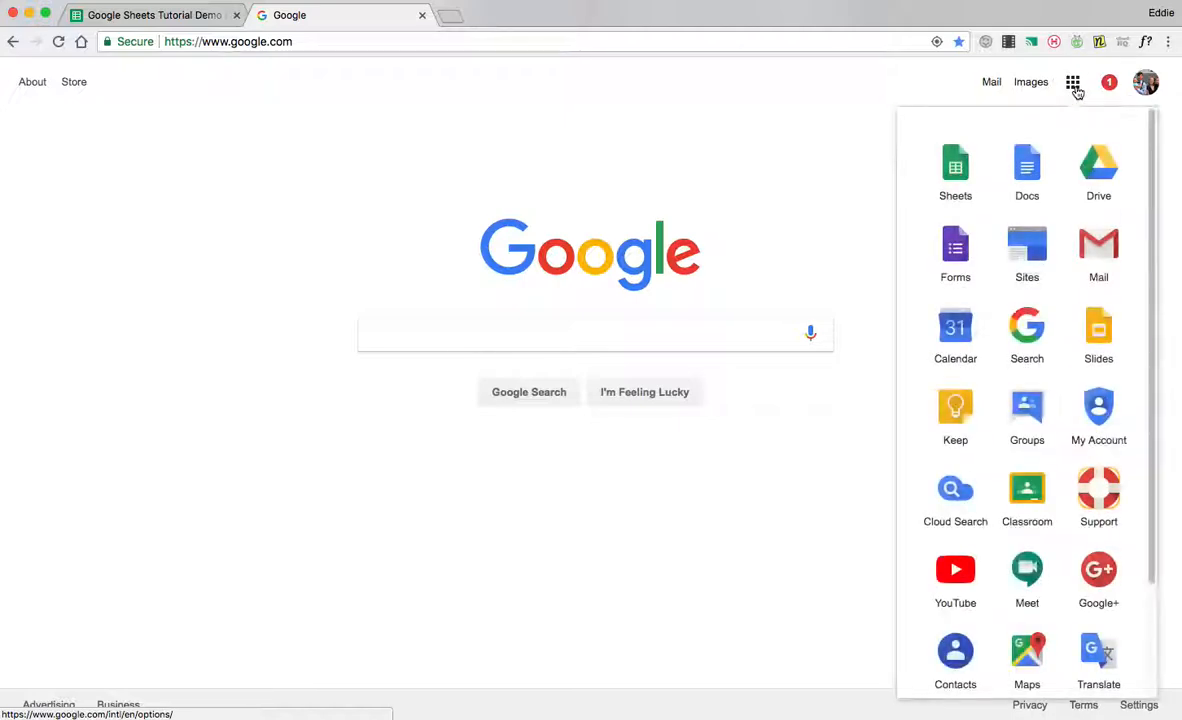
pyautogui.click(955, 165)
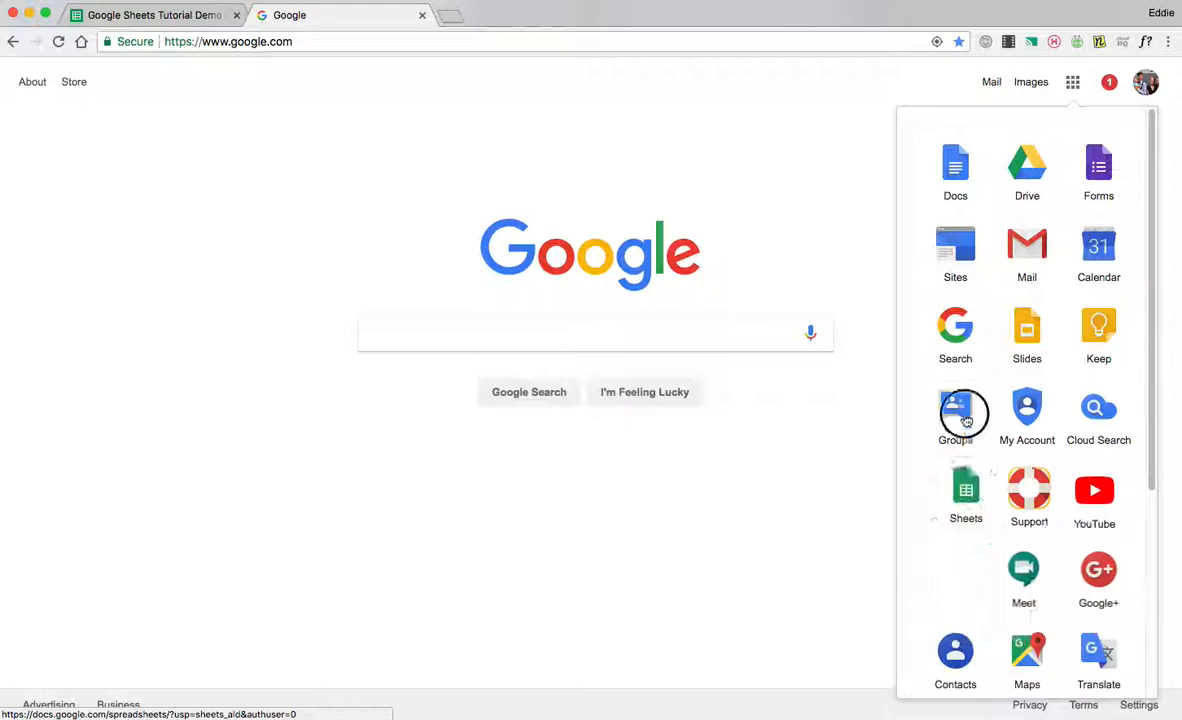
pyautogui.scroll(-3)
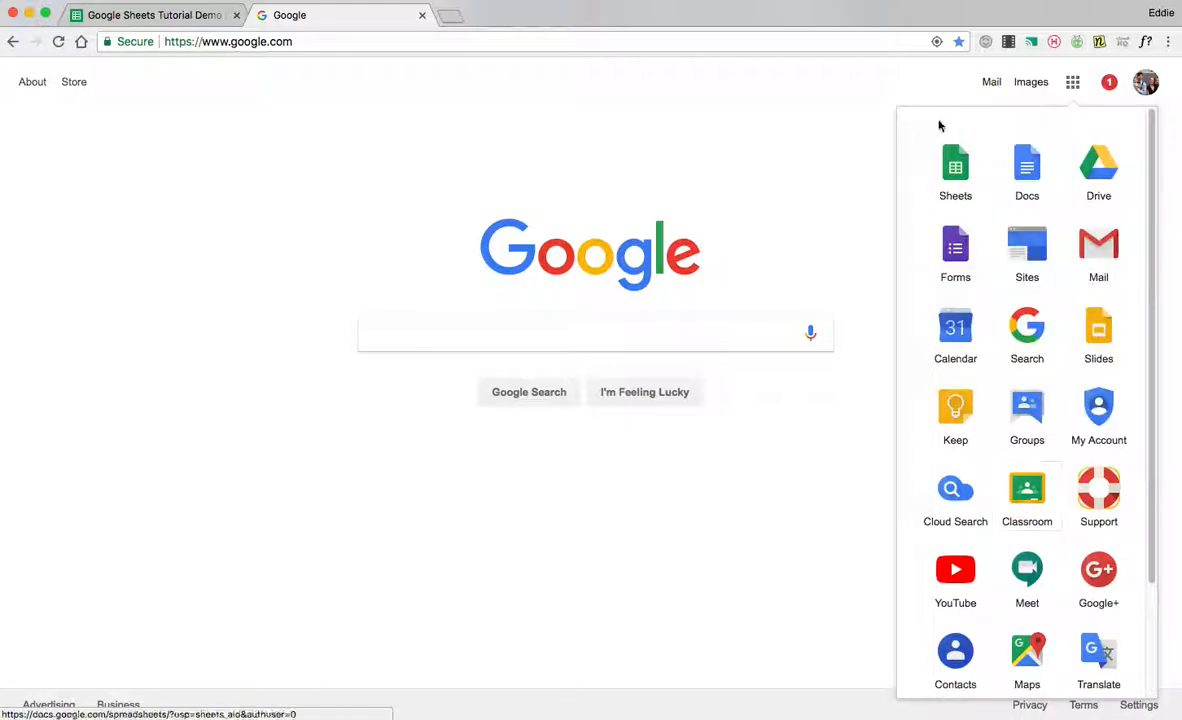
pyautogui.click(955, 170)
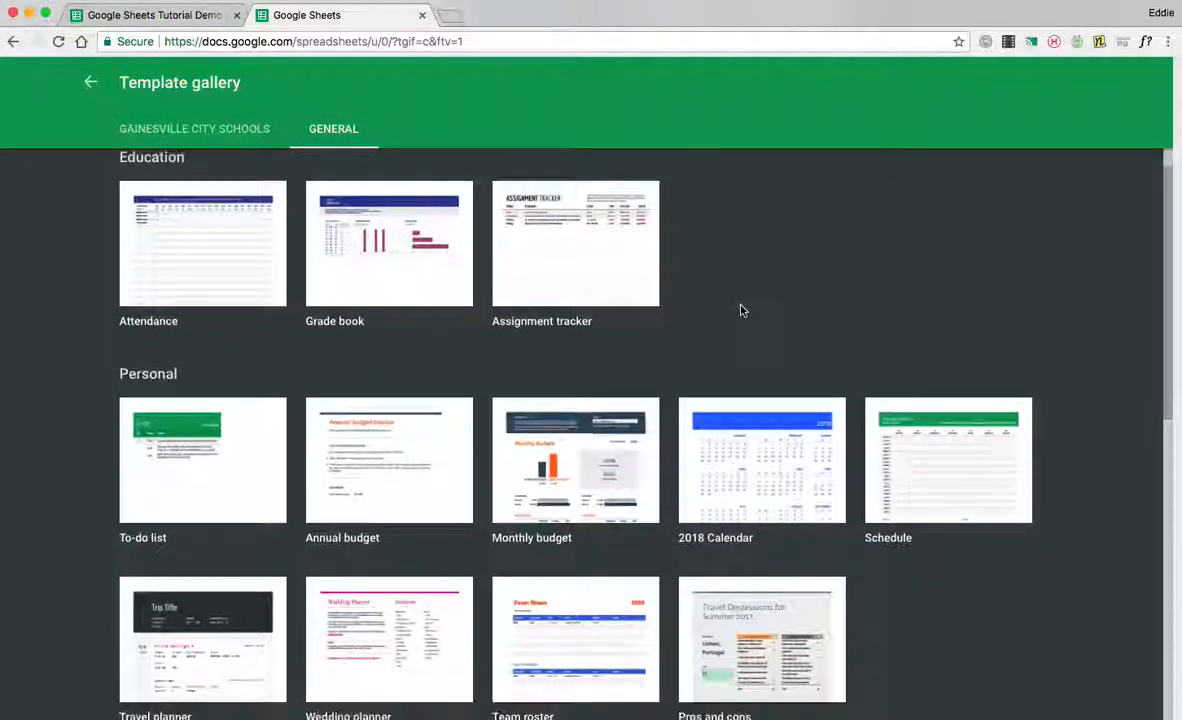
# Scroll through the Sheets template gallery before heading back to google.com.
pyautogui.scroll(-3)
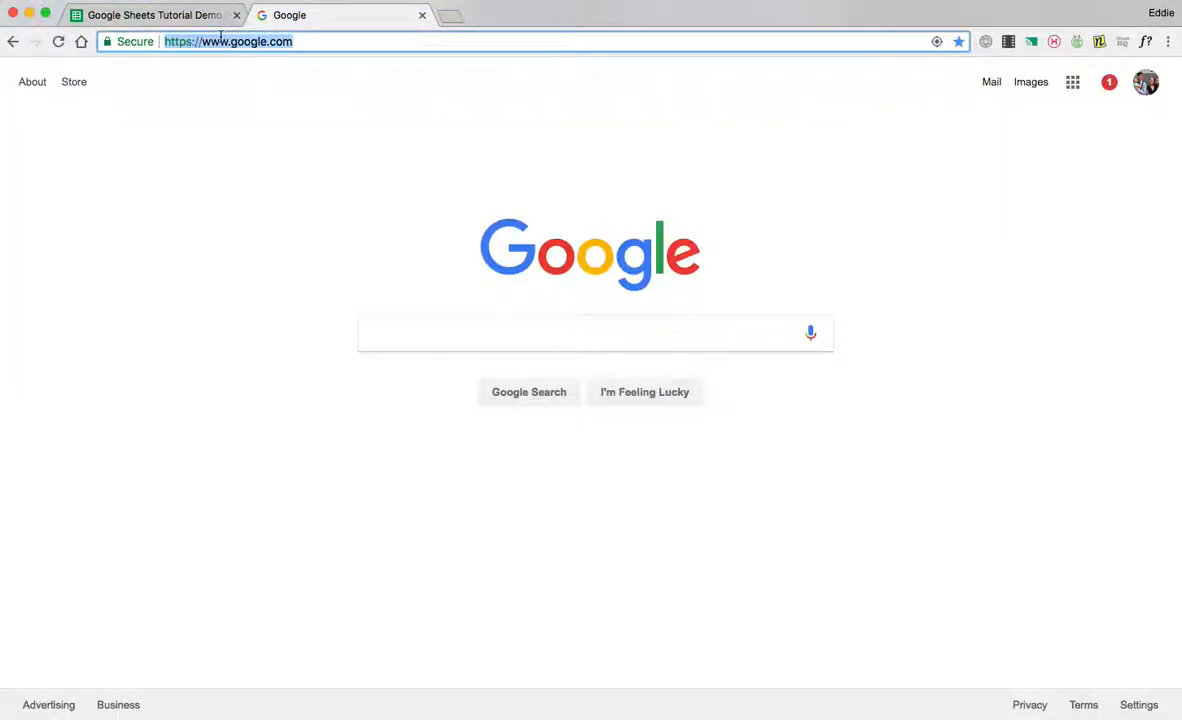
# Go to sheets.google.com and scroll down the list of recent spreadsheets.
pyautogui.write('sheets.google.com')
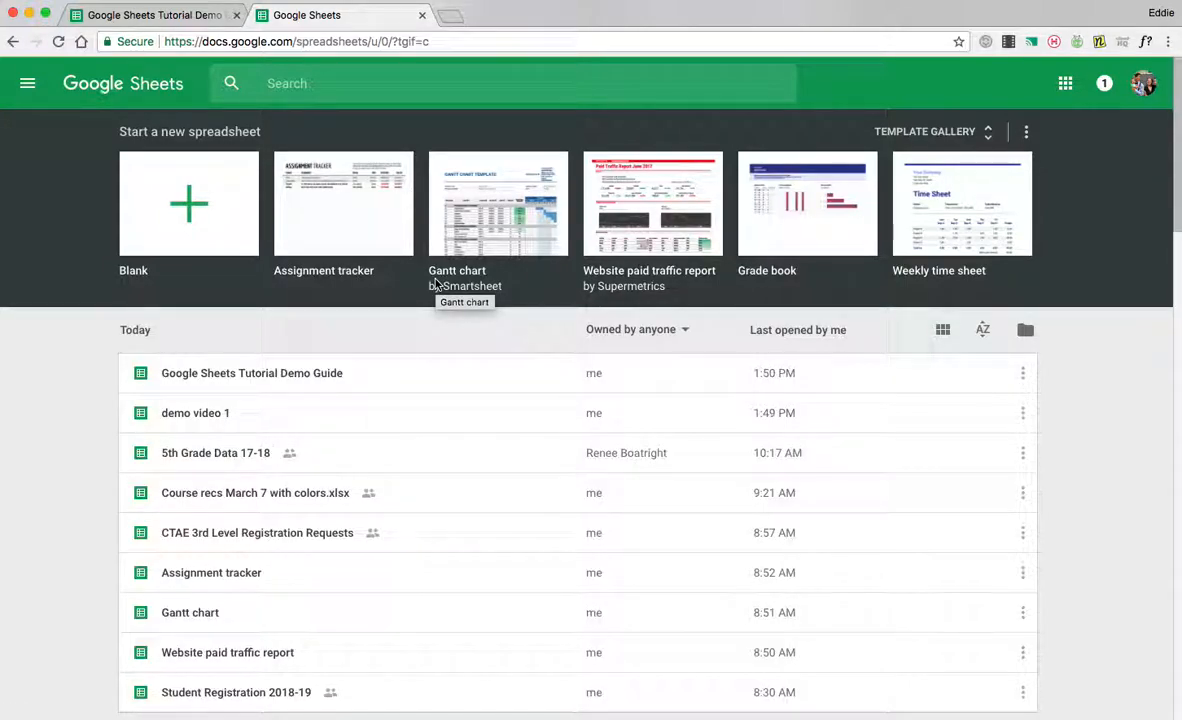
pyautogui.moveTo(1065, 83)
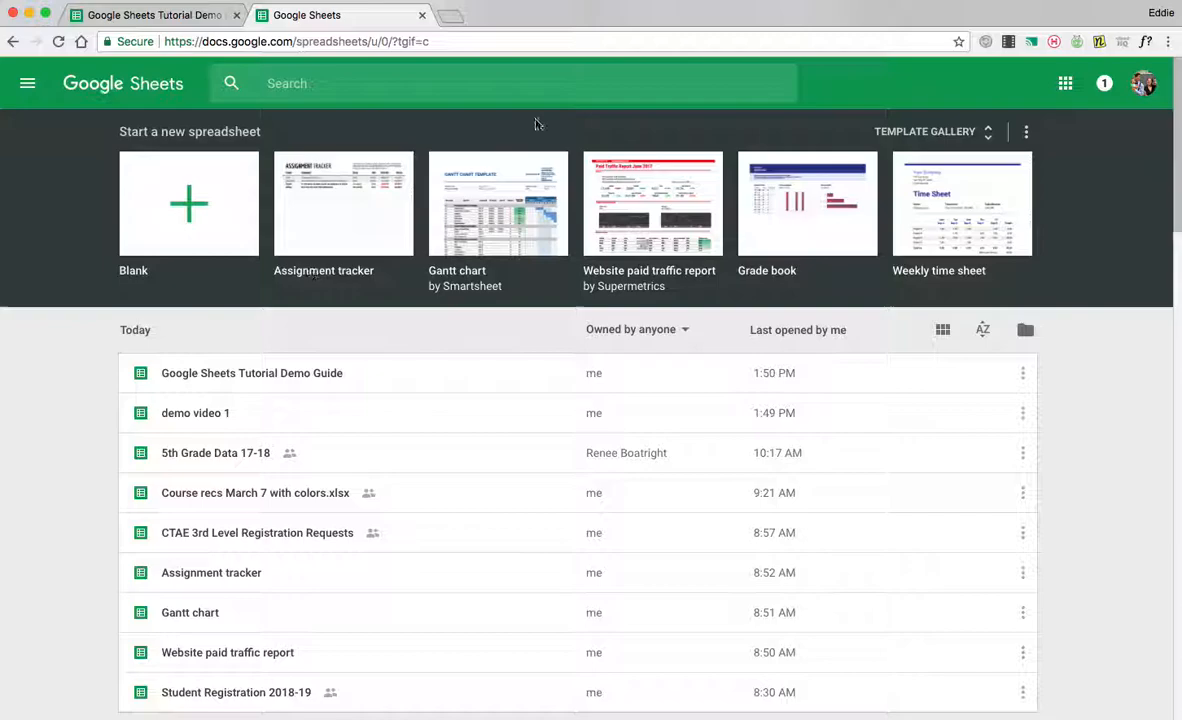
pyautogui.moveTo(127, 307)
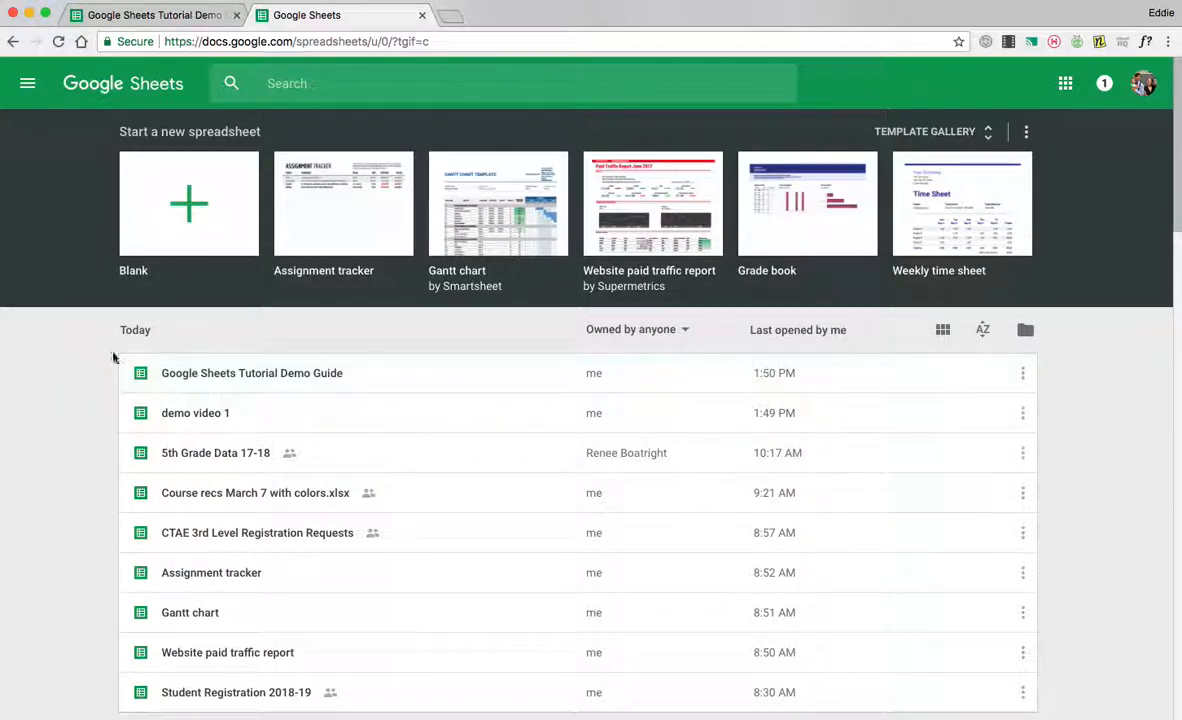
pyautogui.scroll(-3)
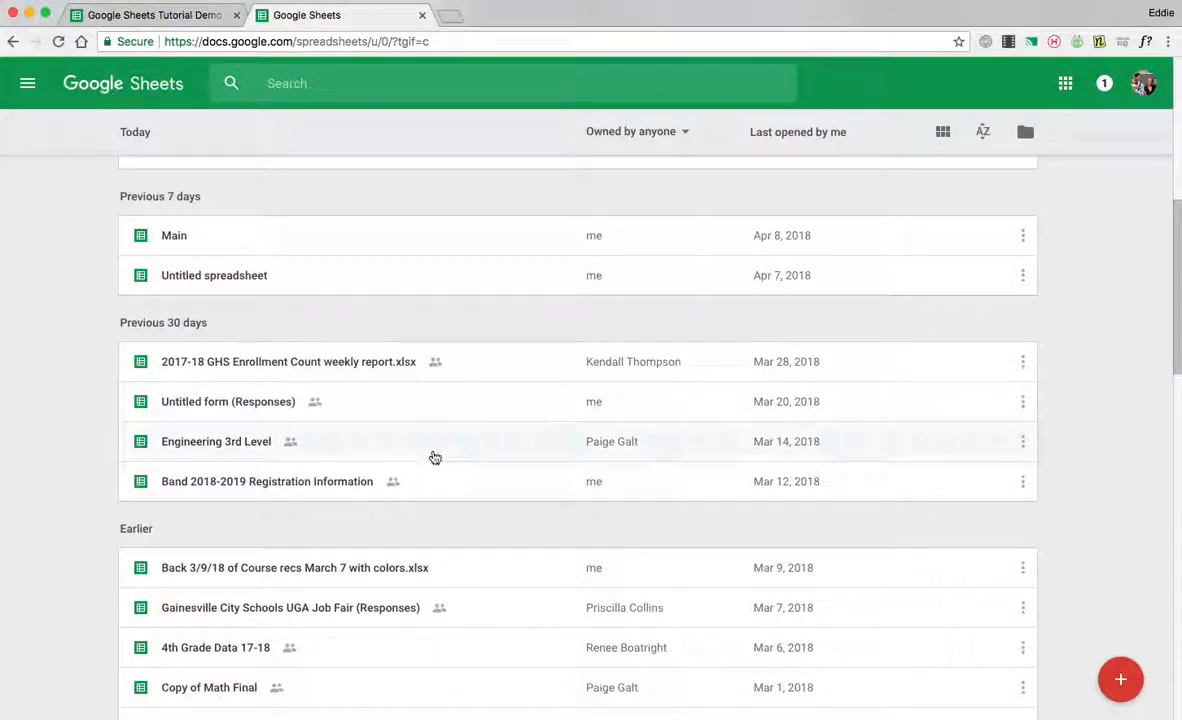
pyautogui.scroll(-3)
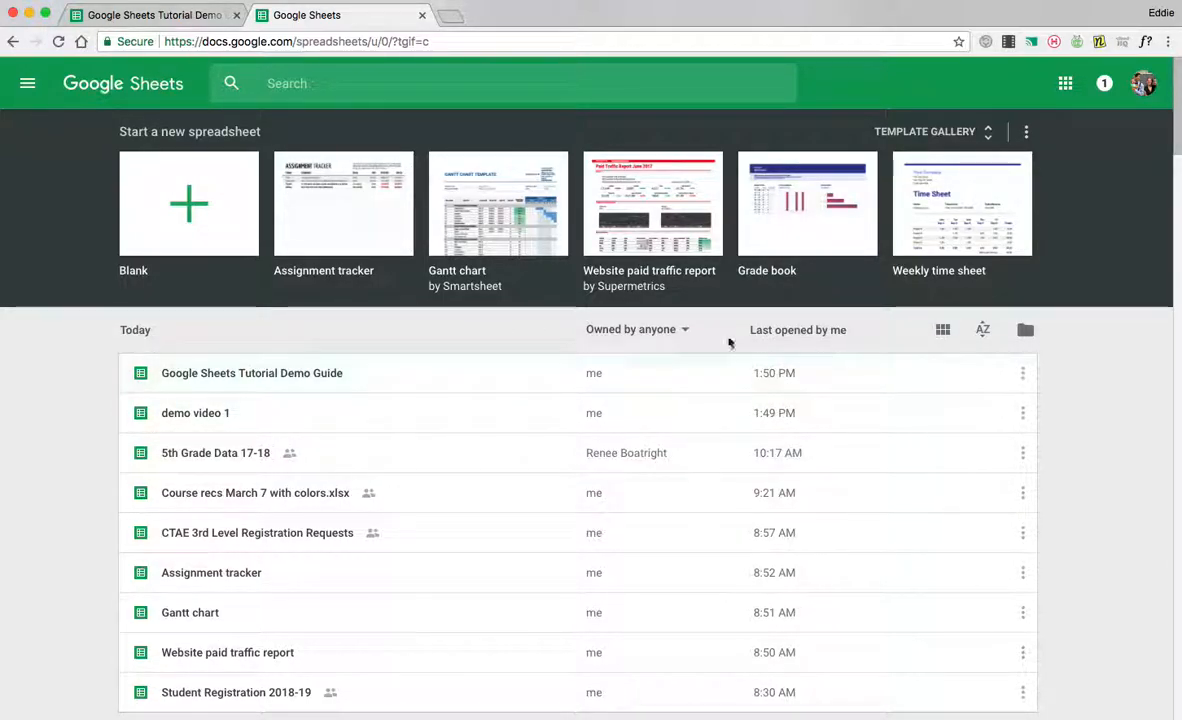
# Try the 'Owned by me' filter, then switch back to owned by anyone.
pyautogui.click(636, 329)
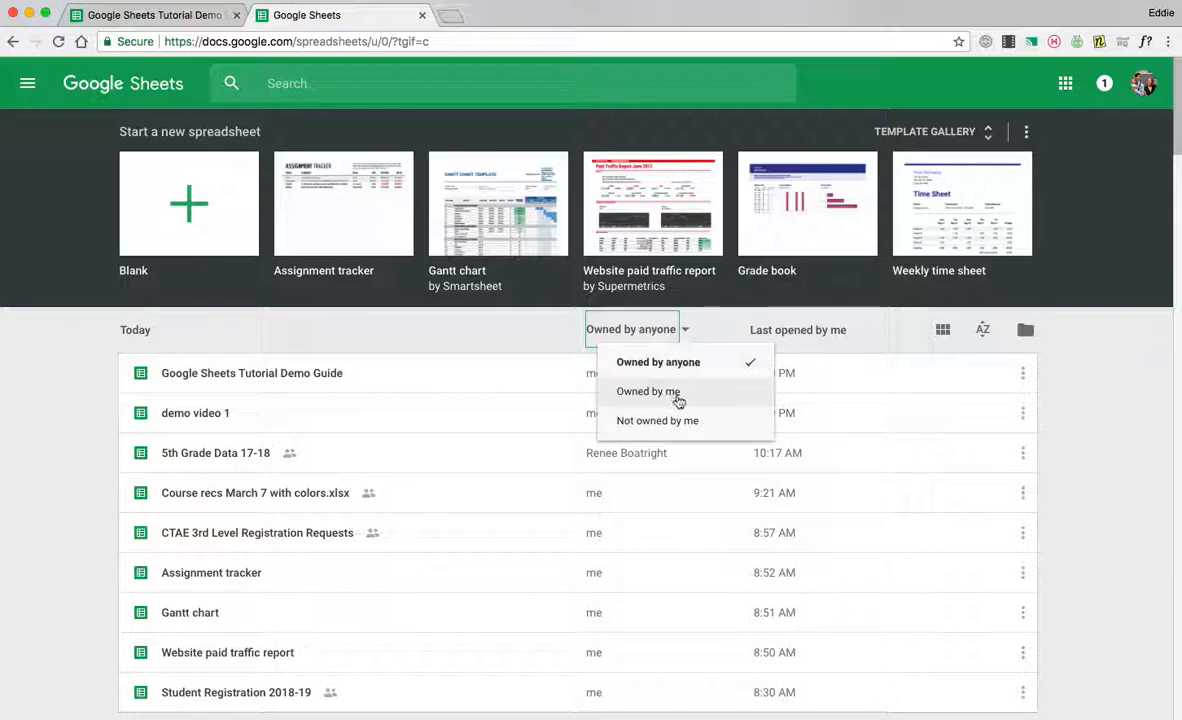
pyautogui.click(648, 391)
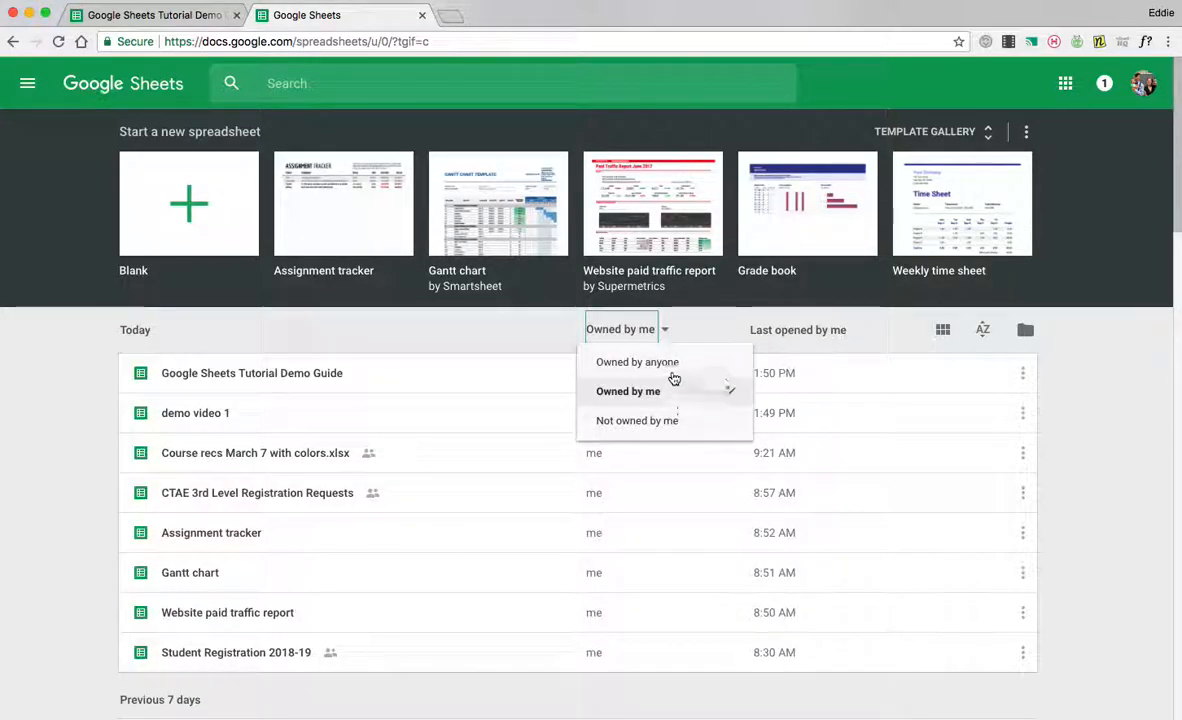
pyautogui.click(637, 362)
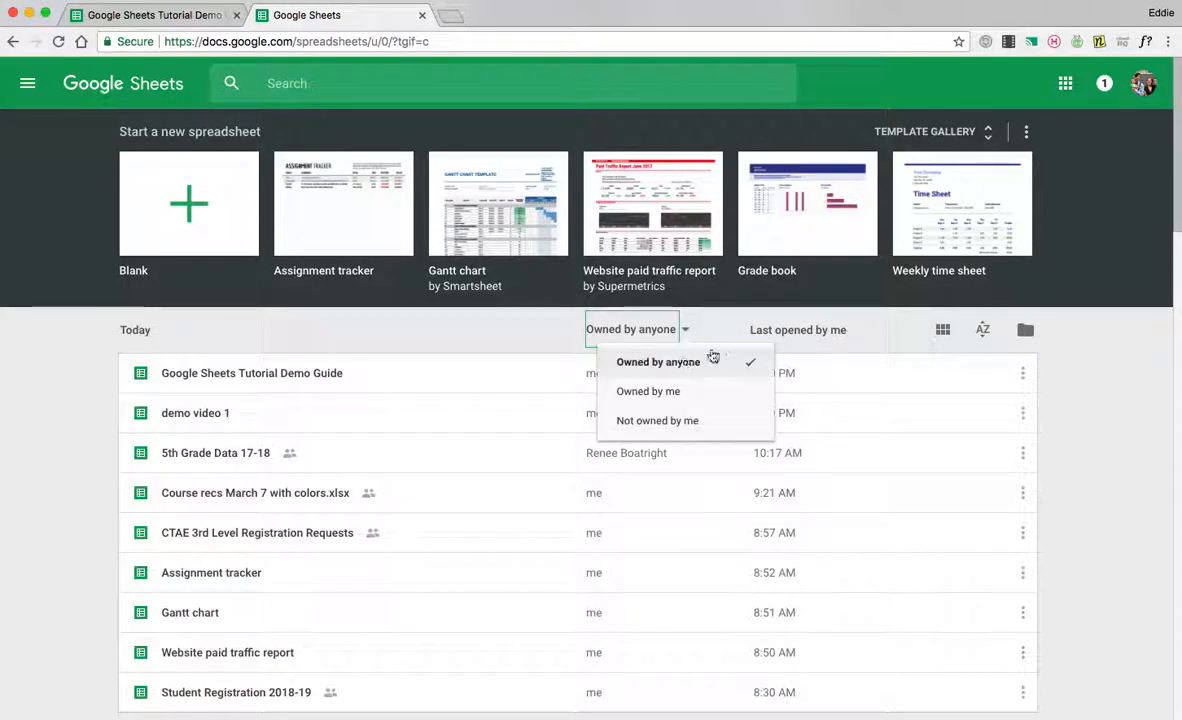
# Sort the list by last modified, then toggle grid view and back to list.
pyautogui.click(982, 330)
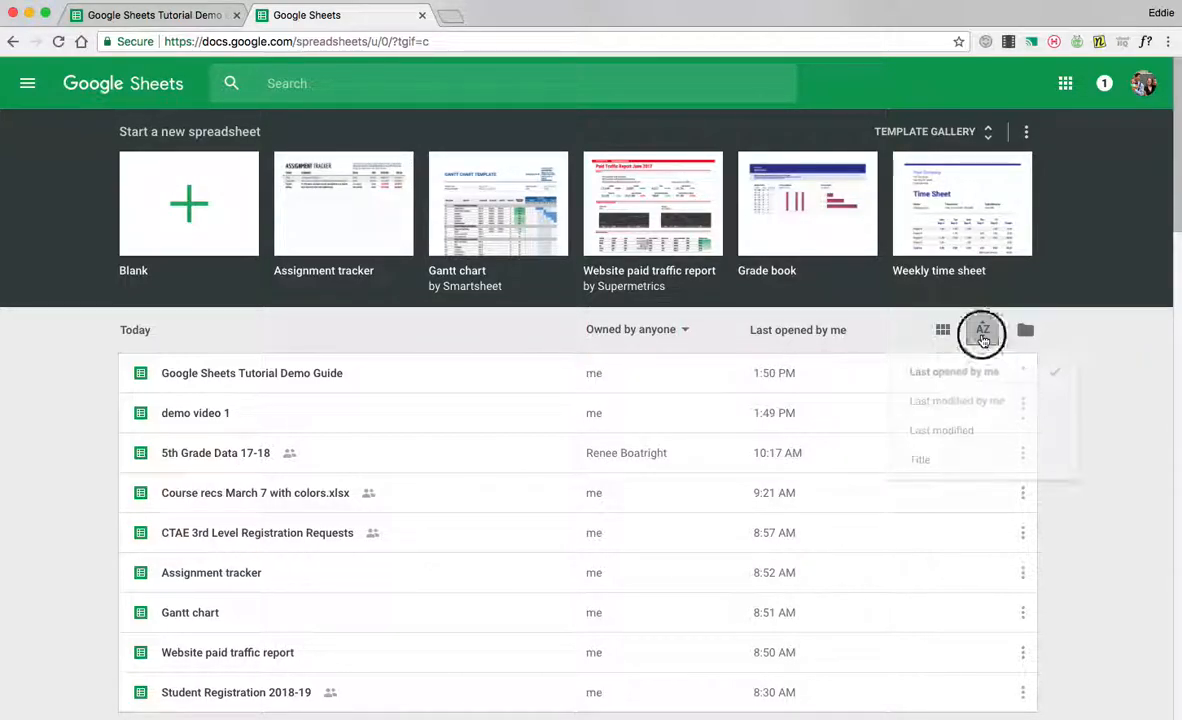
pyautogui.click(941, 430)
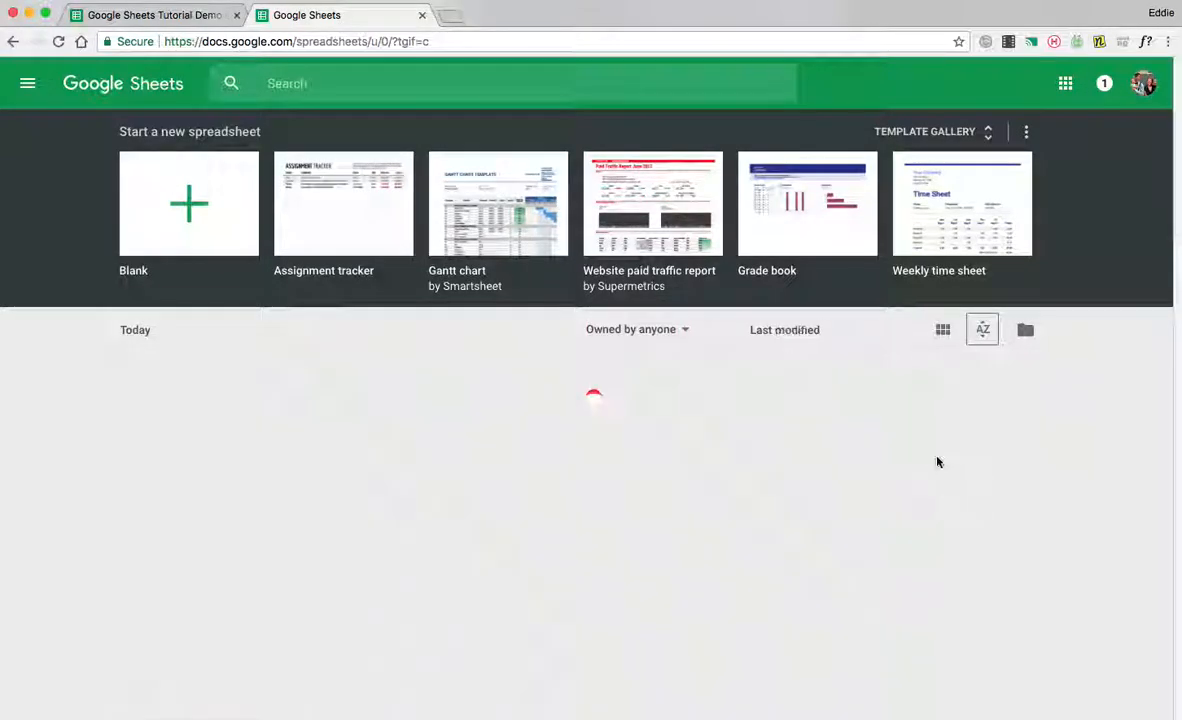
pyautogui.click(982, 329)
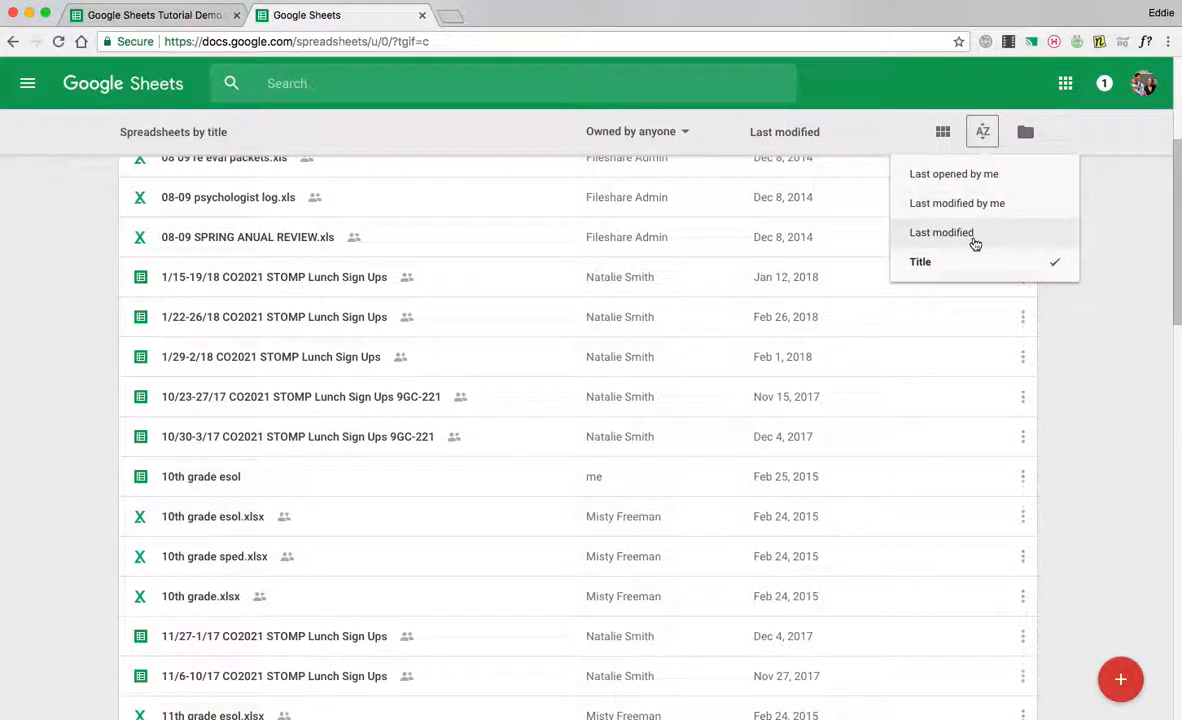
pyautogui.click(941, 232)
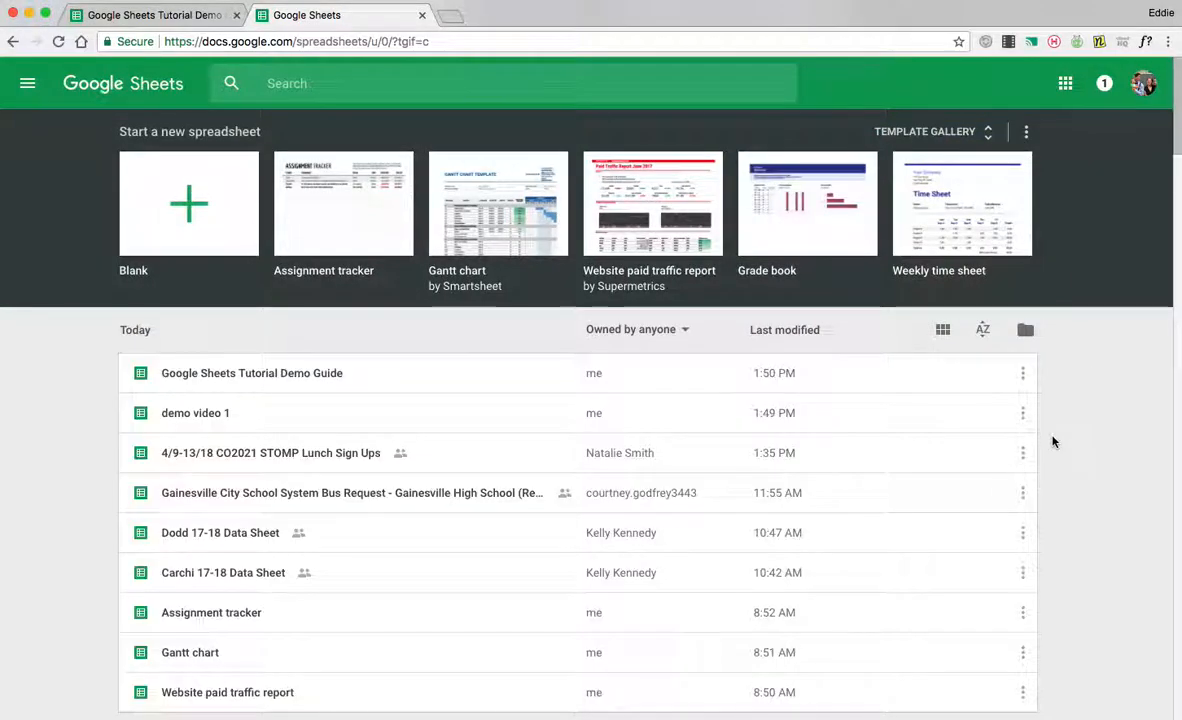
pyautogui.moveTo(941, 330)
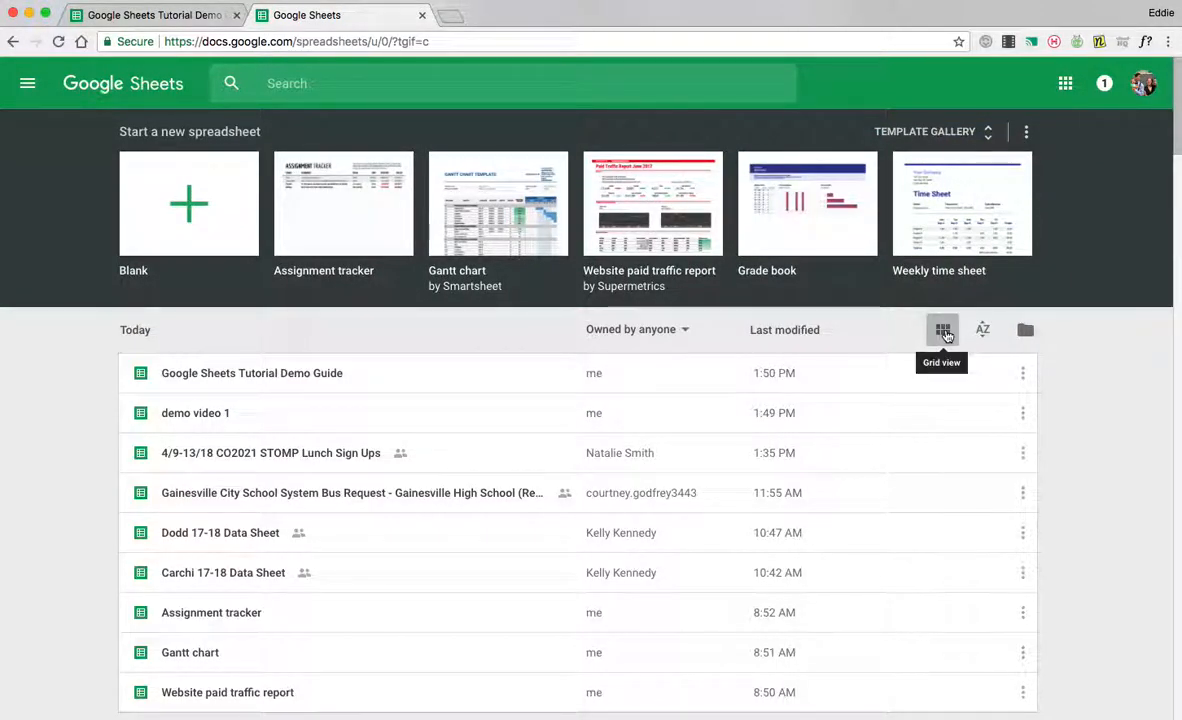
pyautogui.click(941, 329)
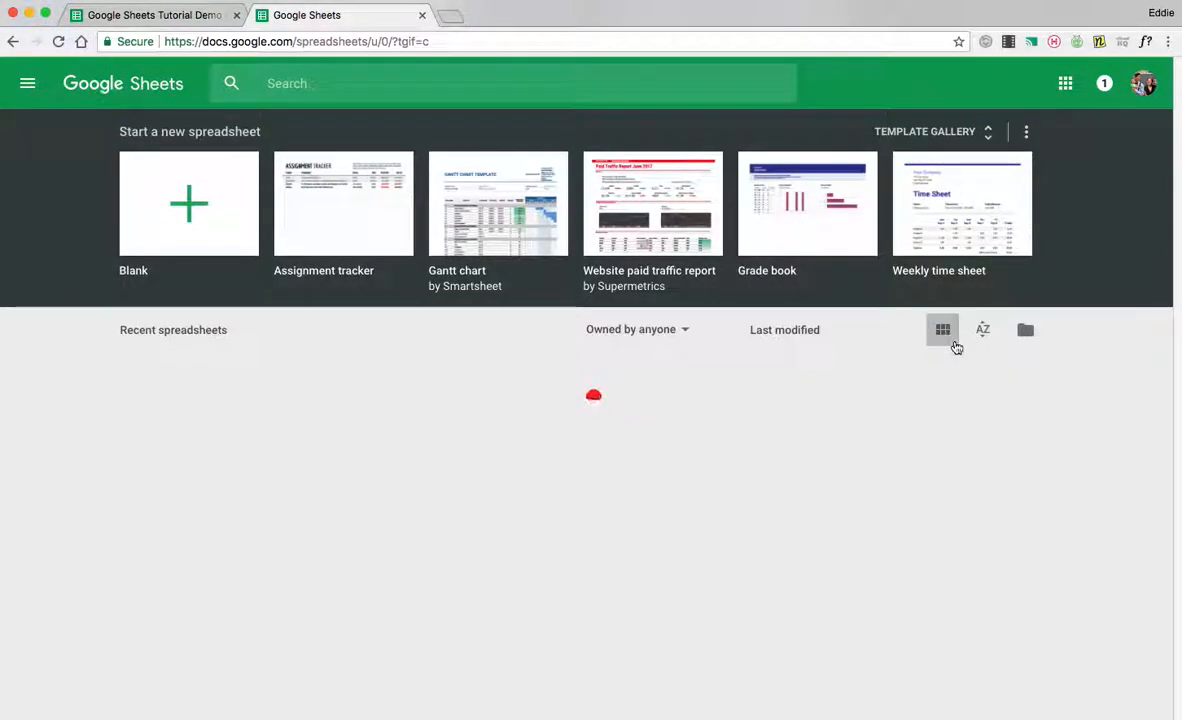
pyautogui.click(942, 330)
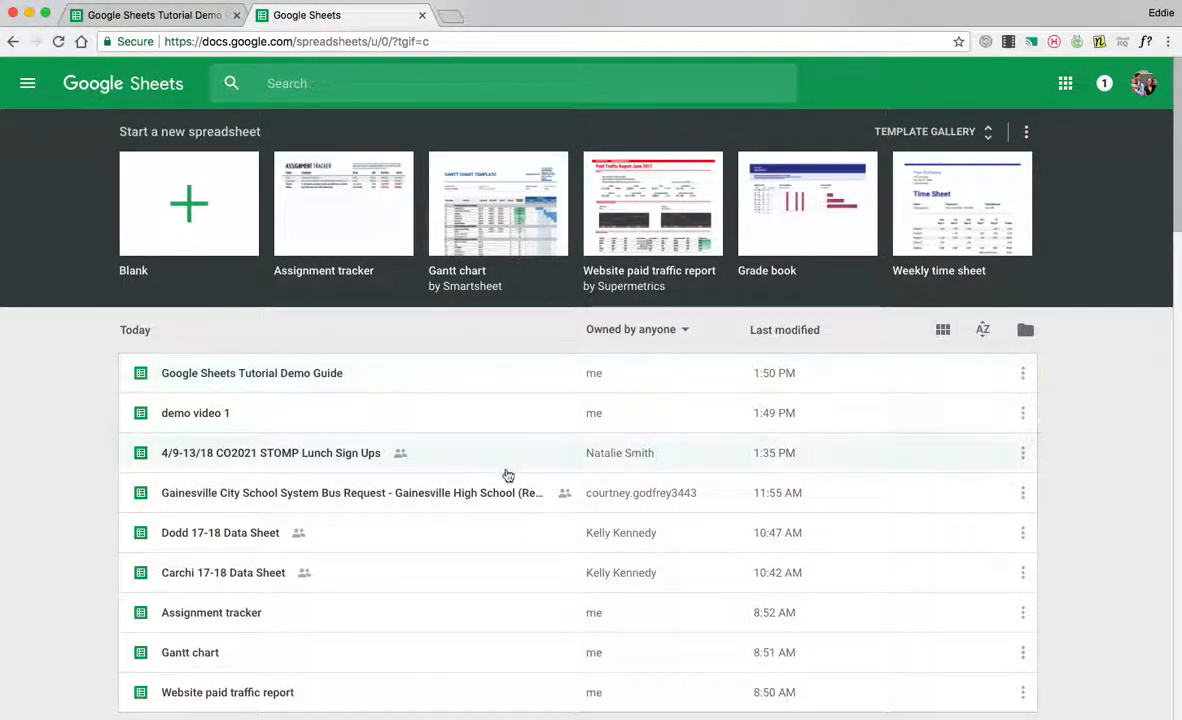
pyautogui.moveTo(857, 437)
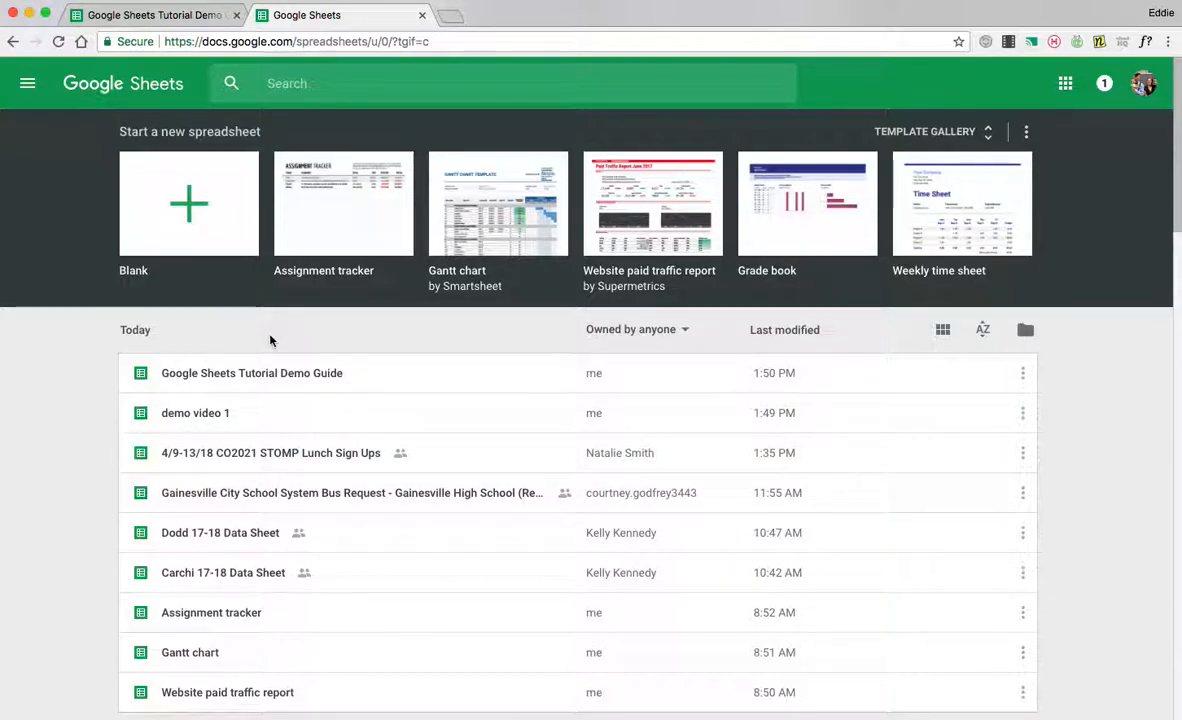
# Start a blank spreadsheet and rename it from Untitled to 'Demo Name'.
pyautogui.click(188, 204)
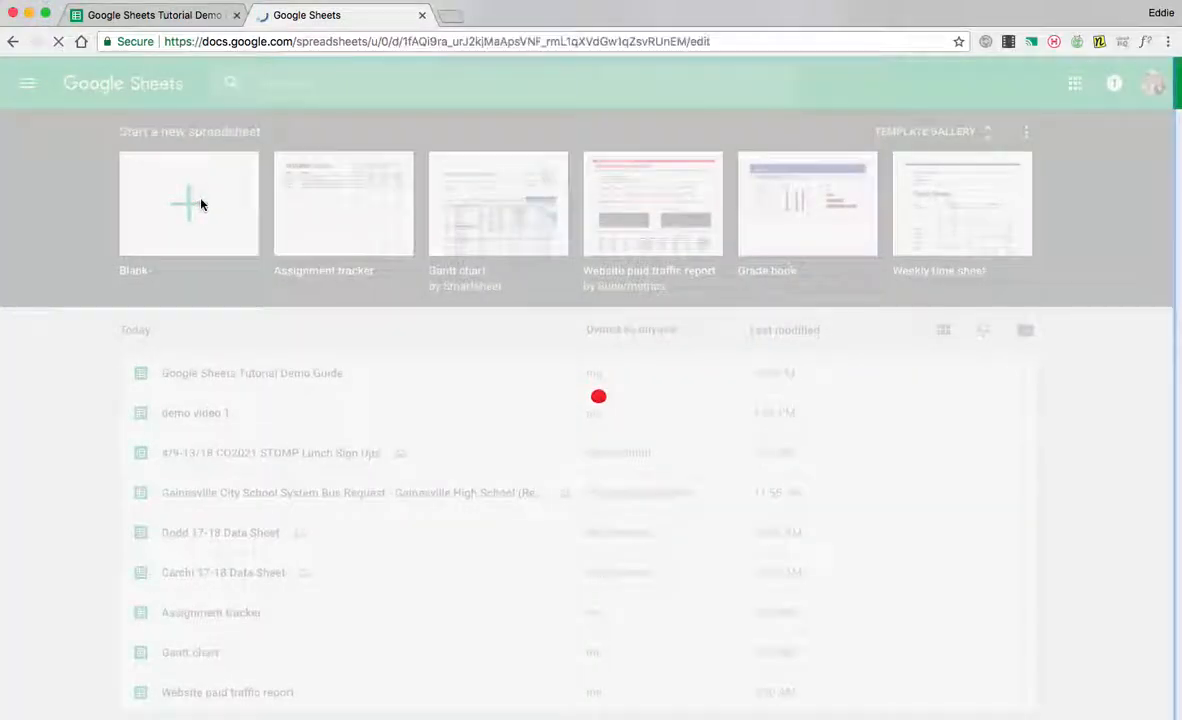
pyautogui.click(189, 204)
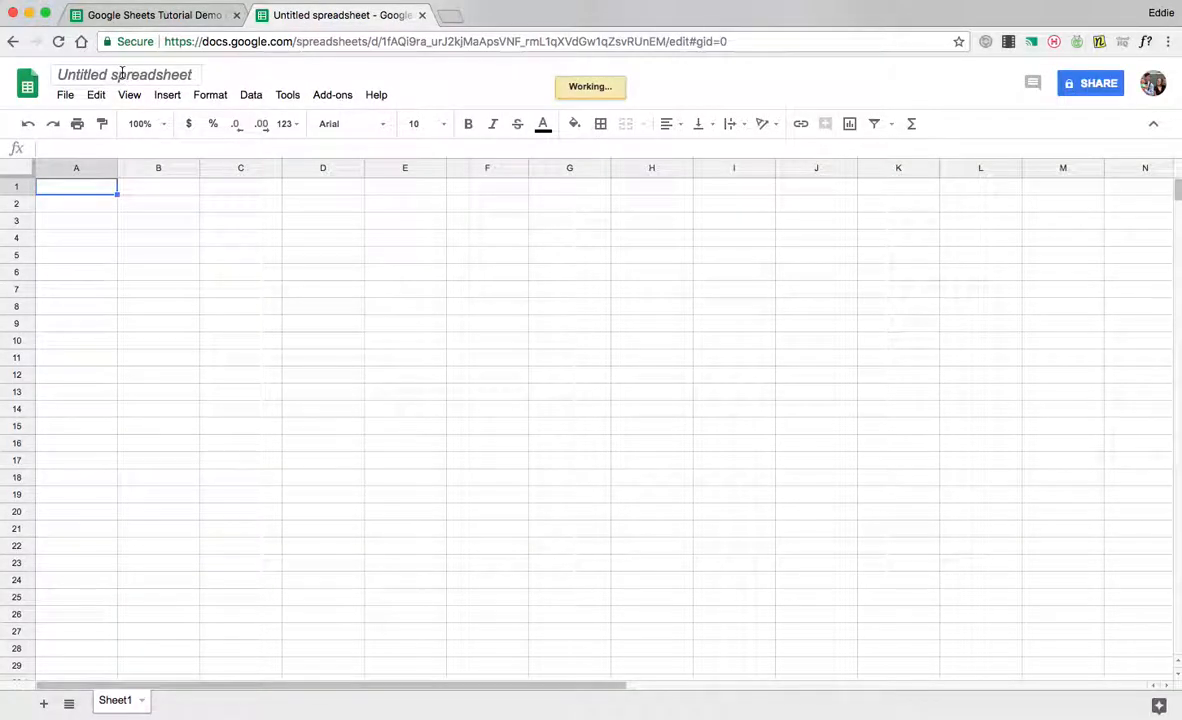
pyautogui.click(124, 74)
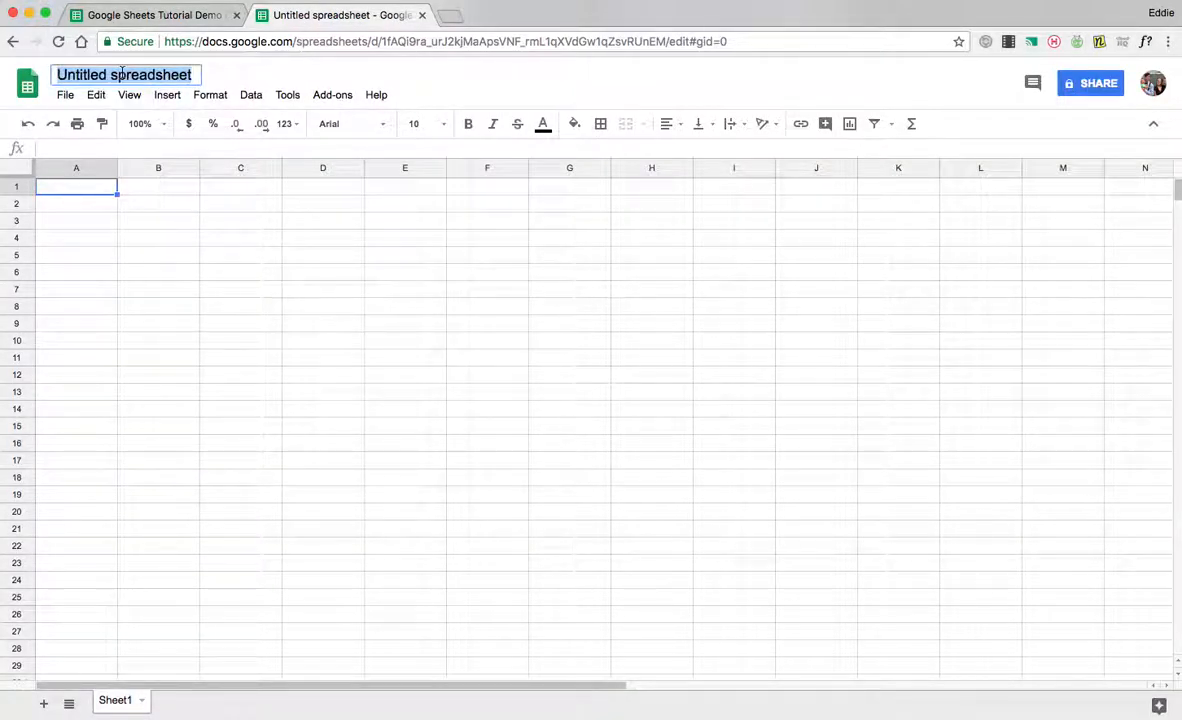
pyautogui.write('Demo')
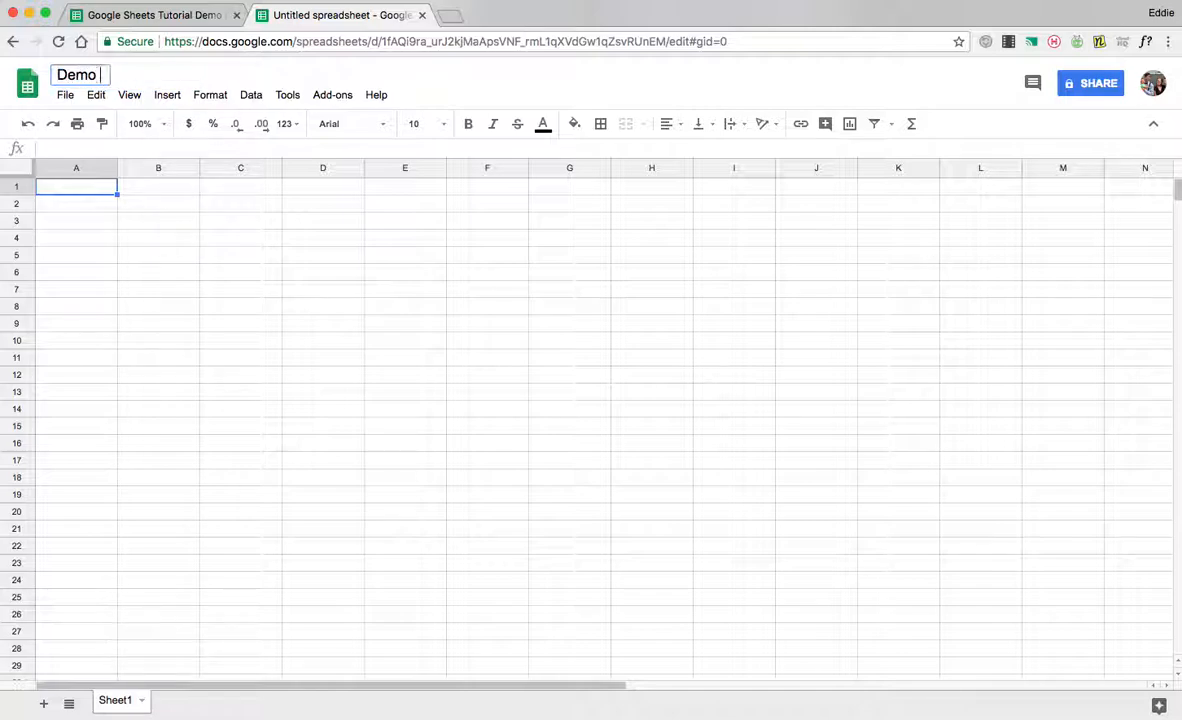
pyautogui.write('Name')
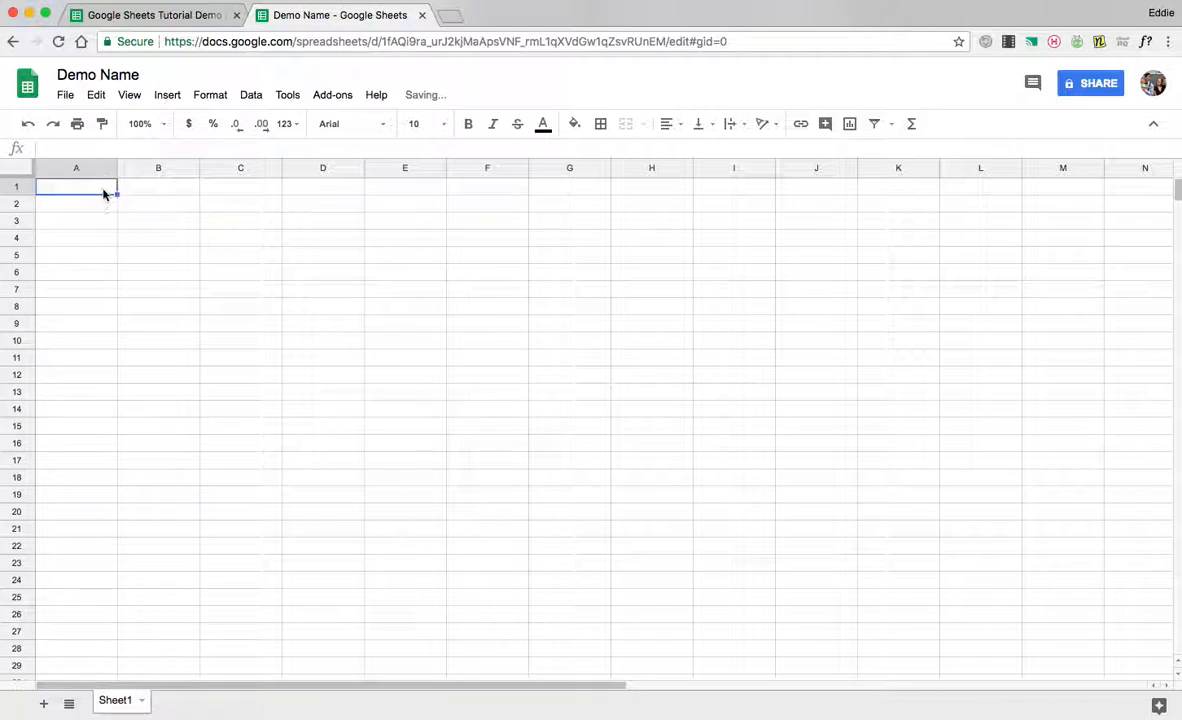
pyautogui.moveTo(251, 221)
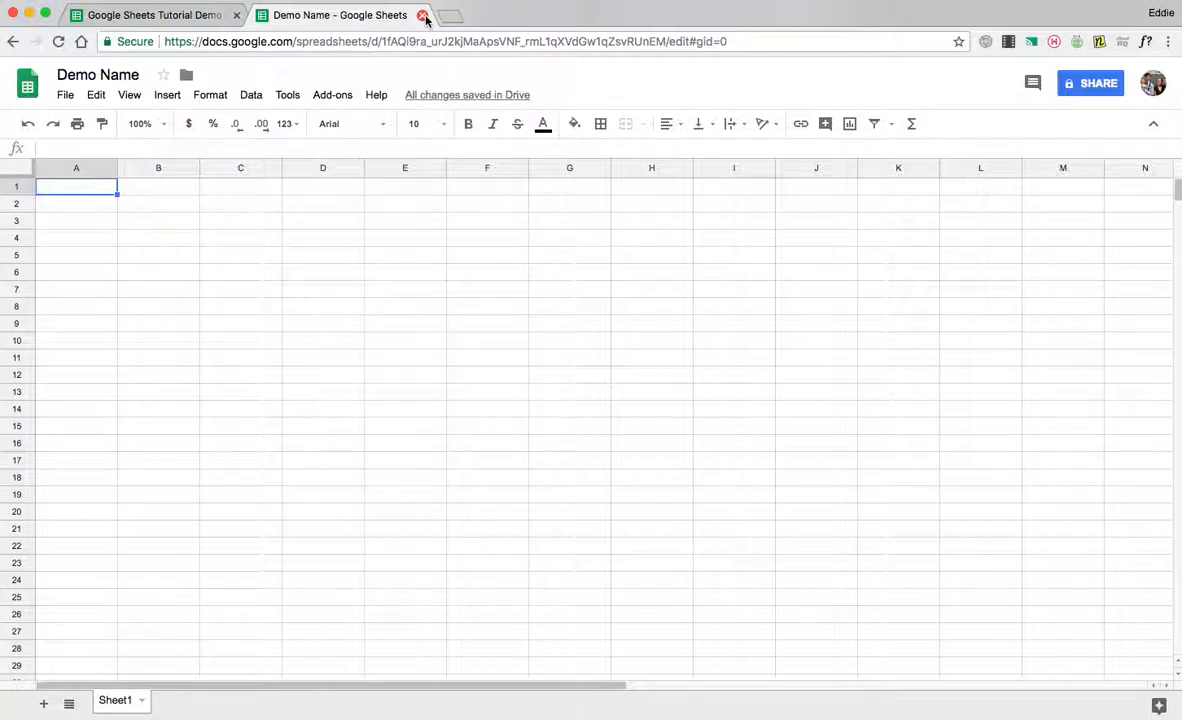
# Close Demo Name and list only my spreadsheets, sorted by last modified.
pyautogui.click(423, 15)
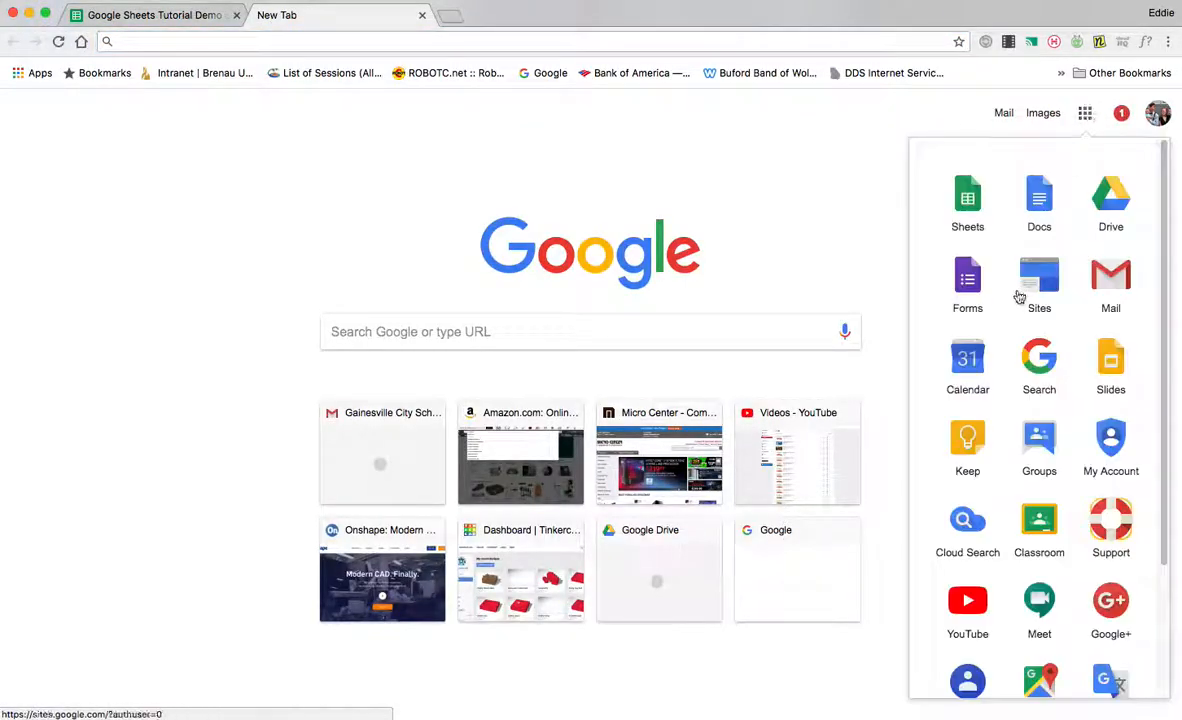
pyautogui.click(967, 197)
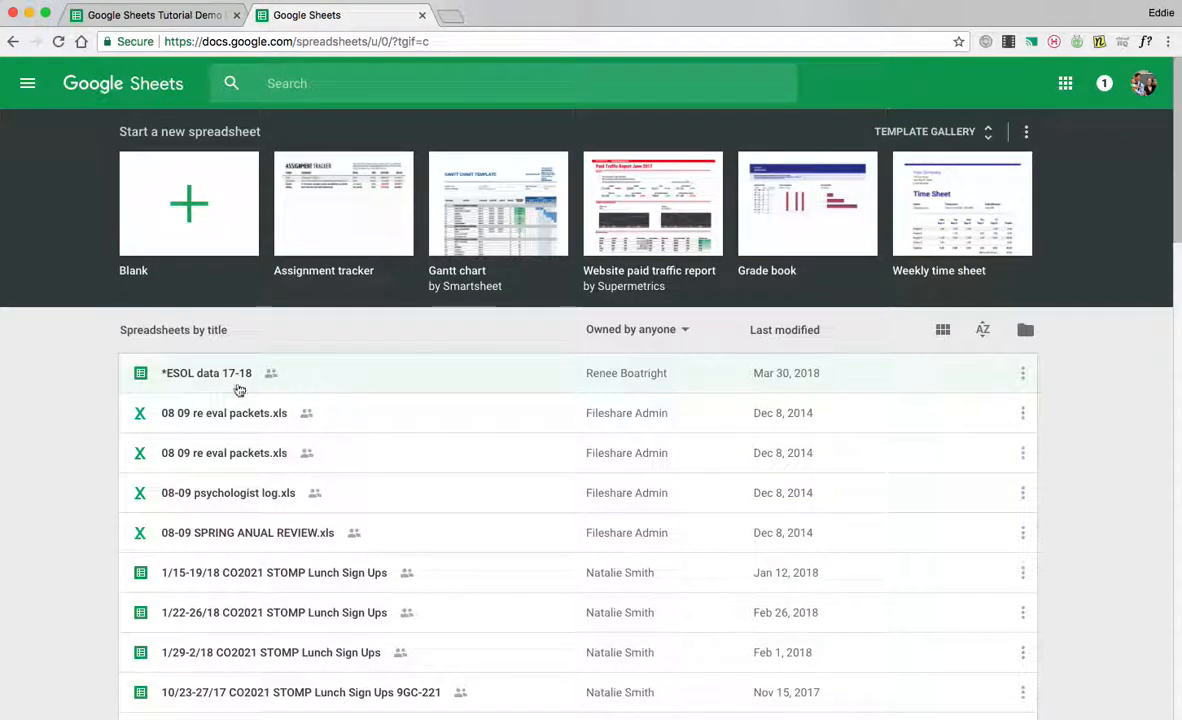
pyautogui.click(637, 329)
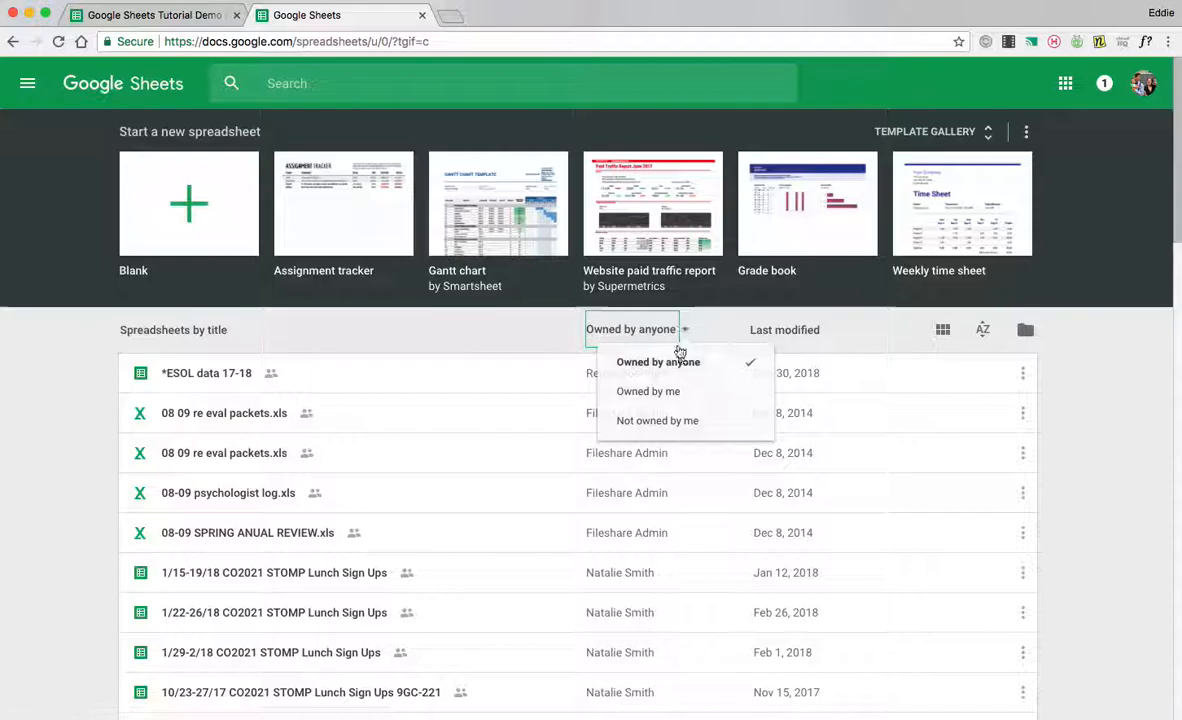
pyautogui.click(647, 391)
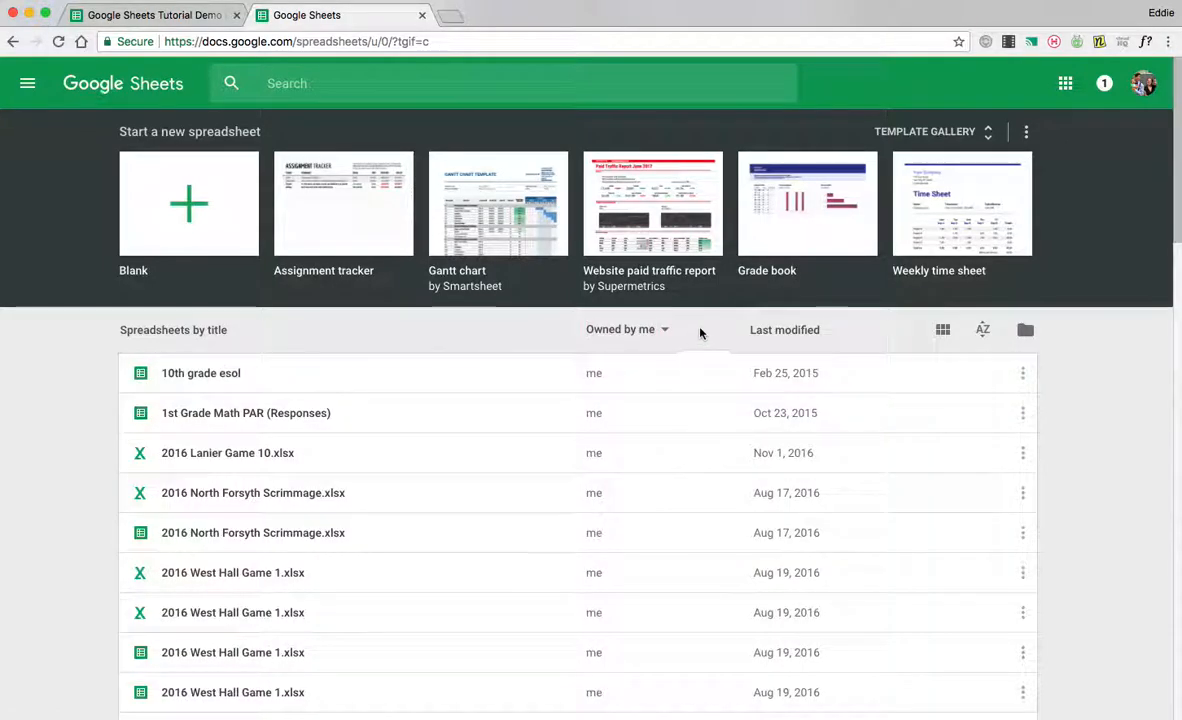
pyautogui.click(983, 330)
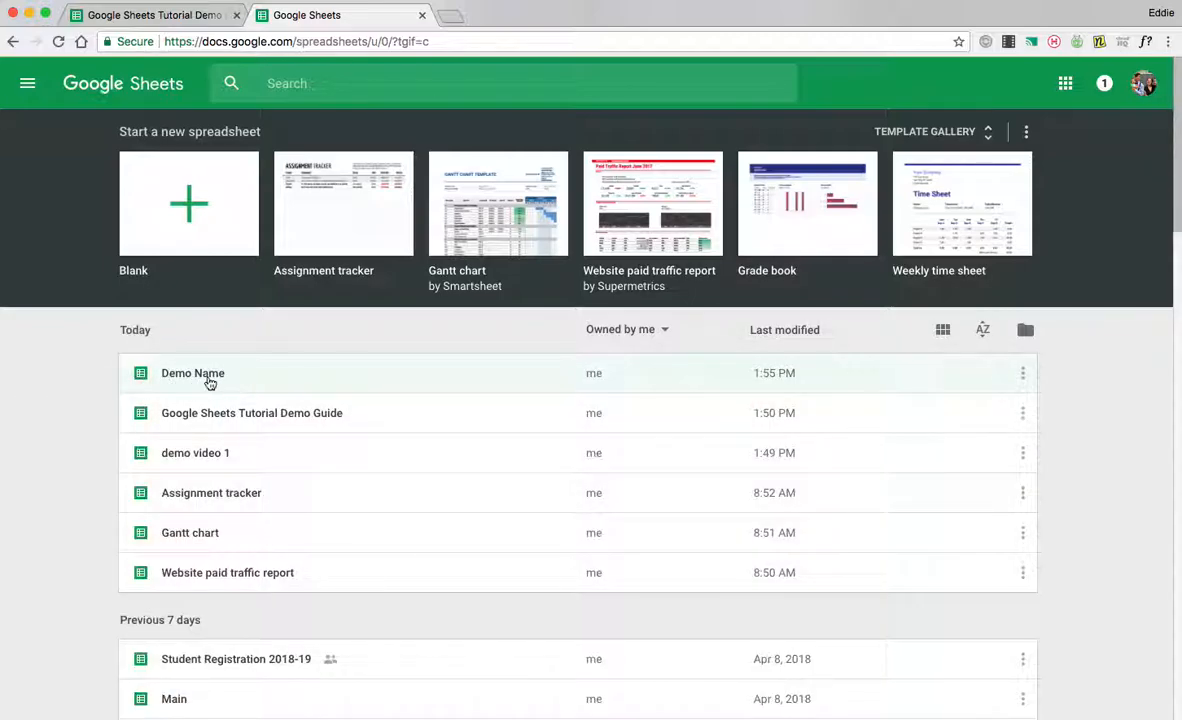
# Type 'example ex' in A1 without committing, close the tab, and reopen Demo Name.
pyautogui.doubleClick(192, 373)
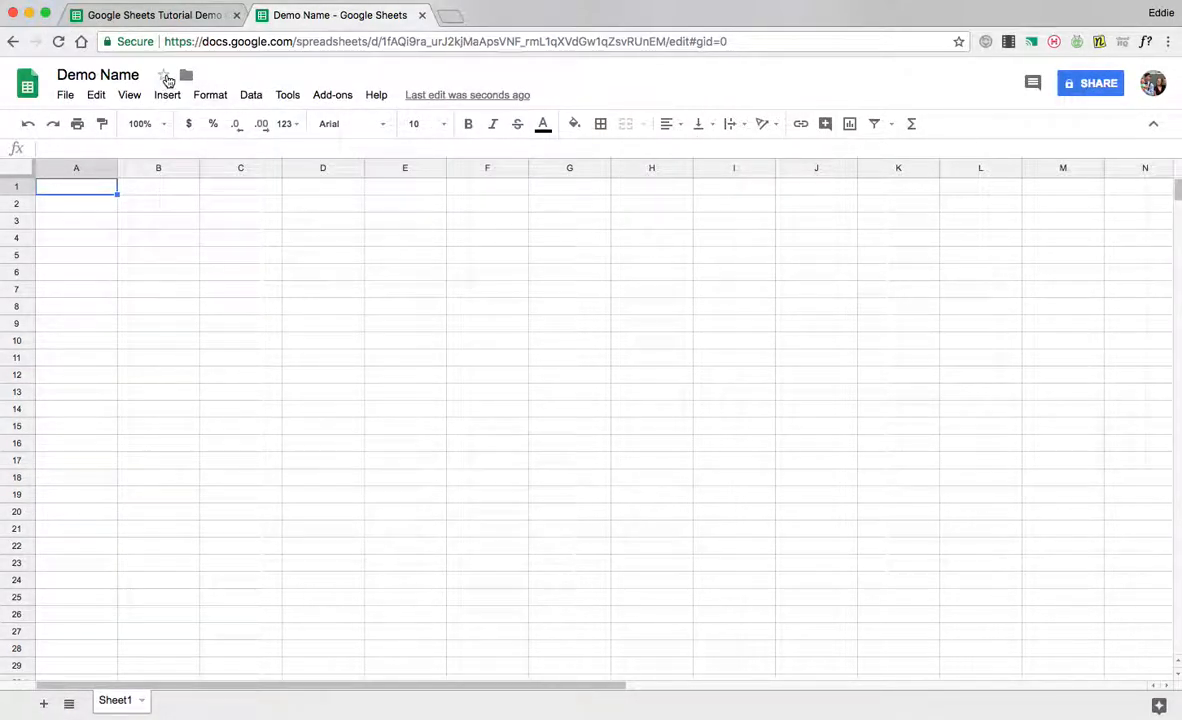
pyautogui.moveTo(467, 94)
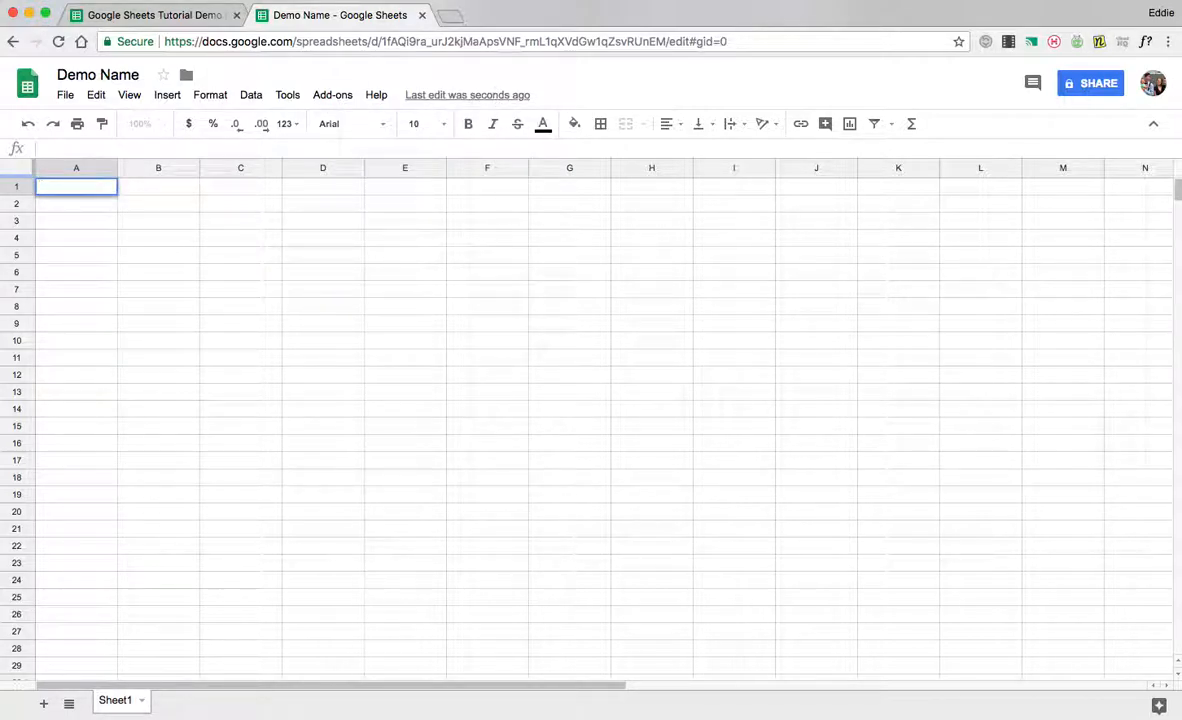
pyautogui.write('example example example')
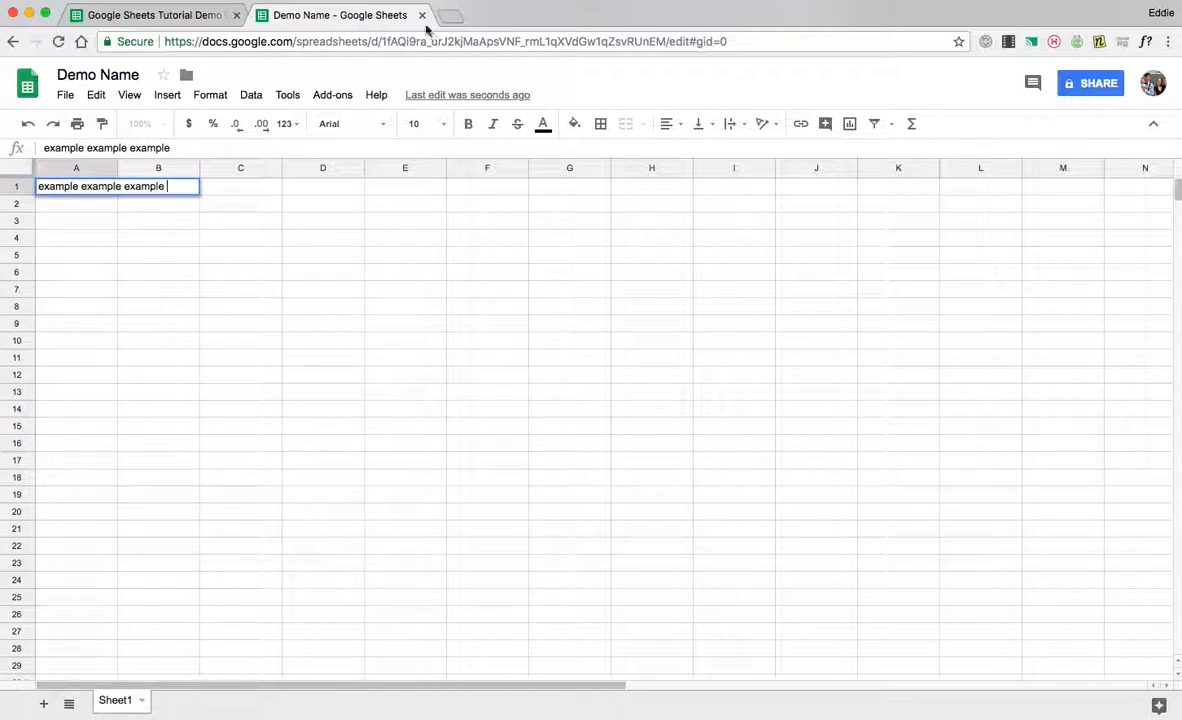
pyautogui.click(153, 14)
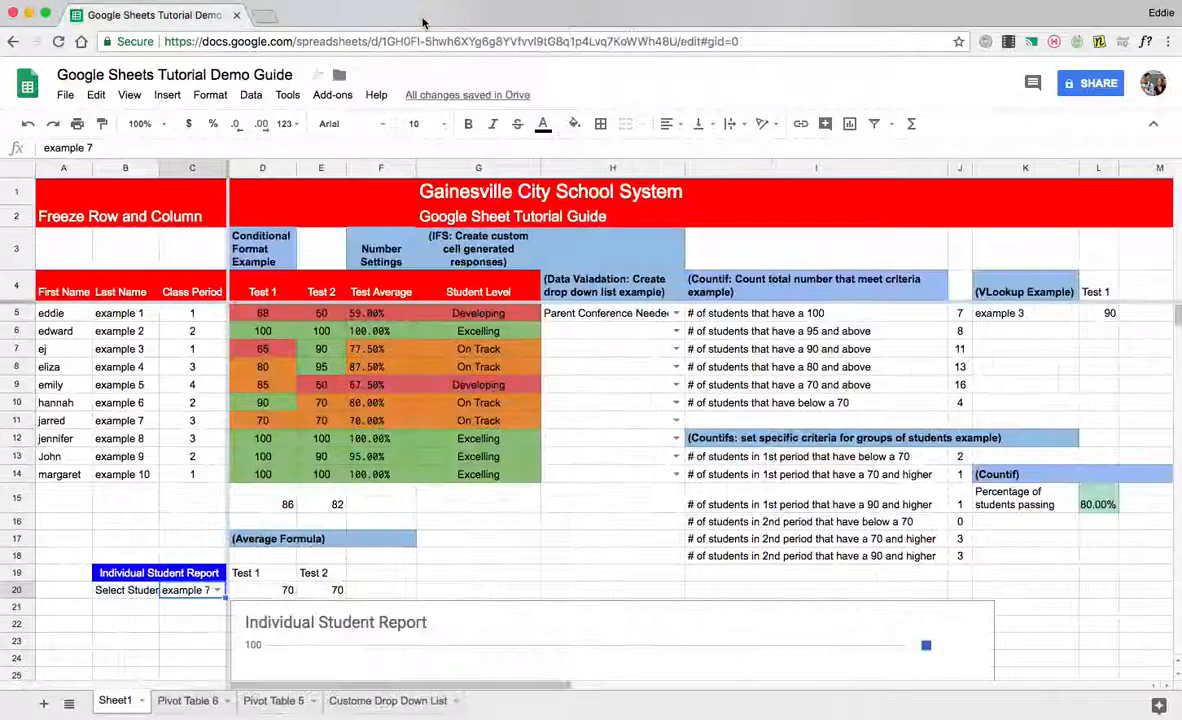
pyautogui.click(263, 15)
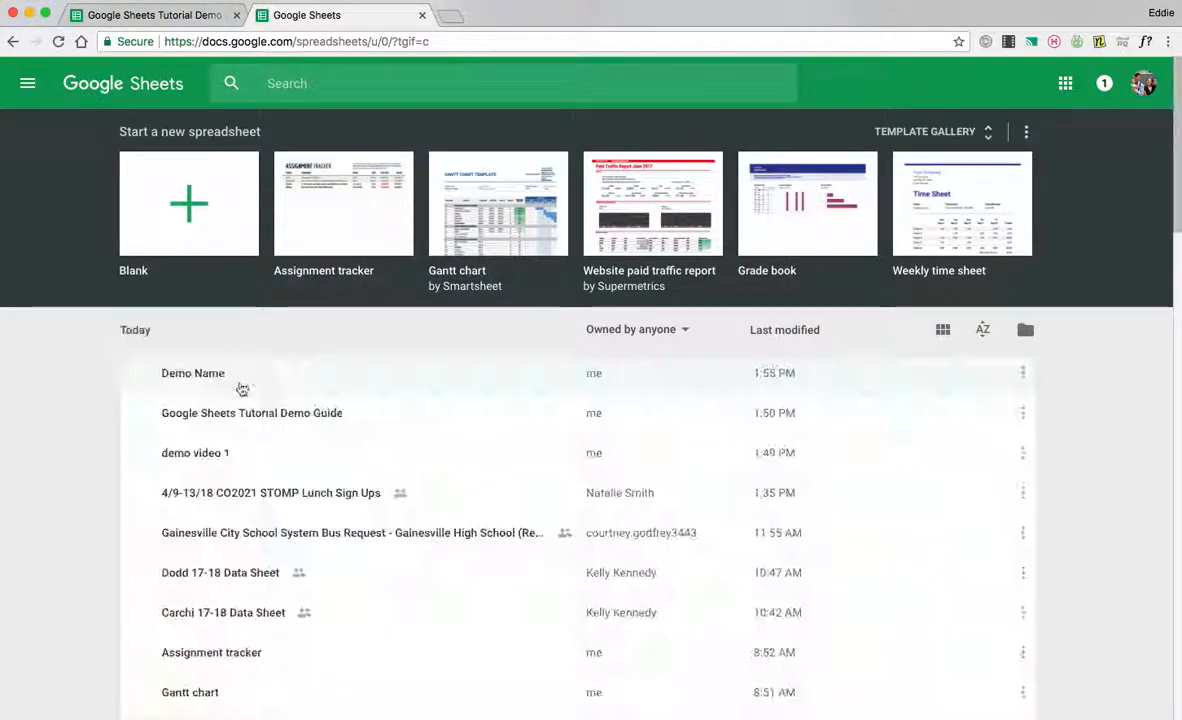
pyautogui.doubleClick(193, 373)
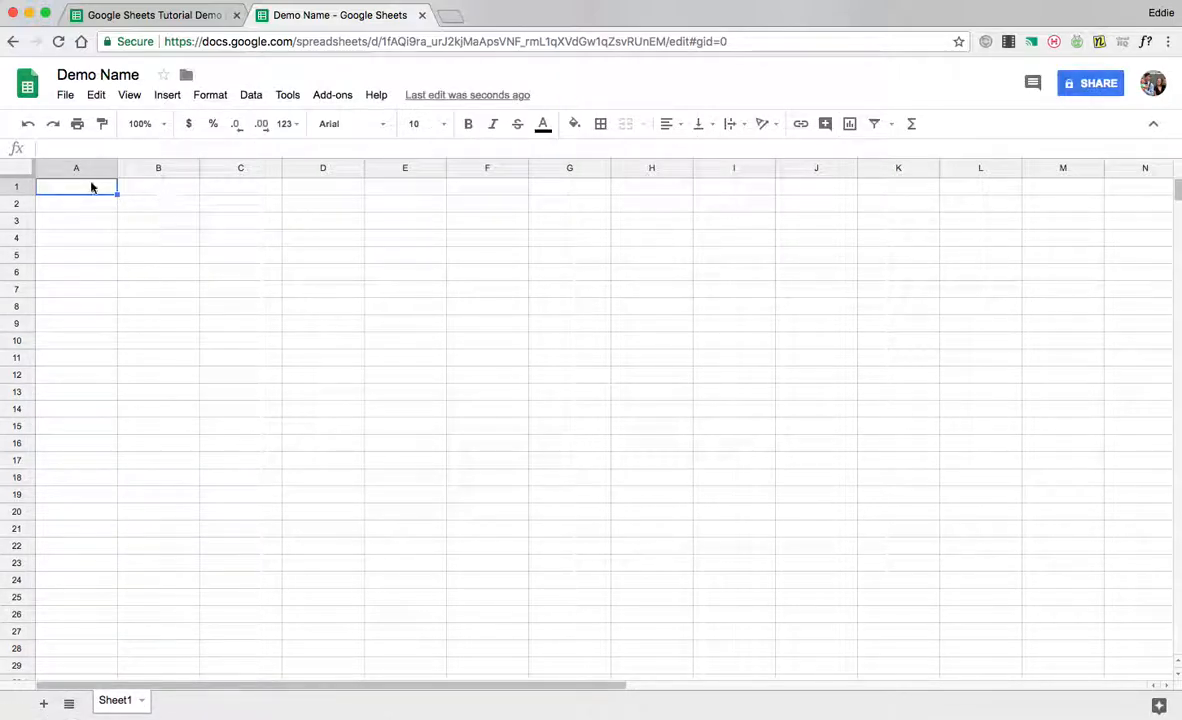
pyautogui.moveTo(97, 176)
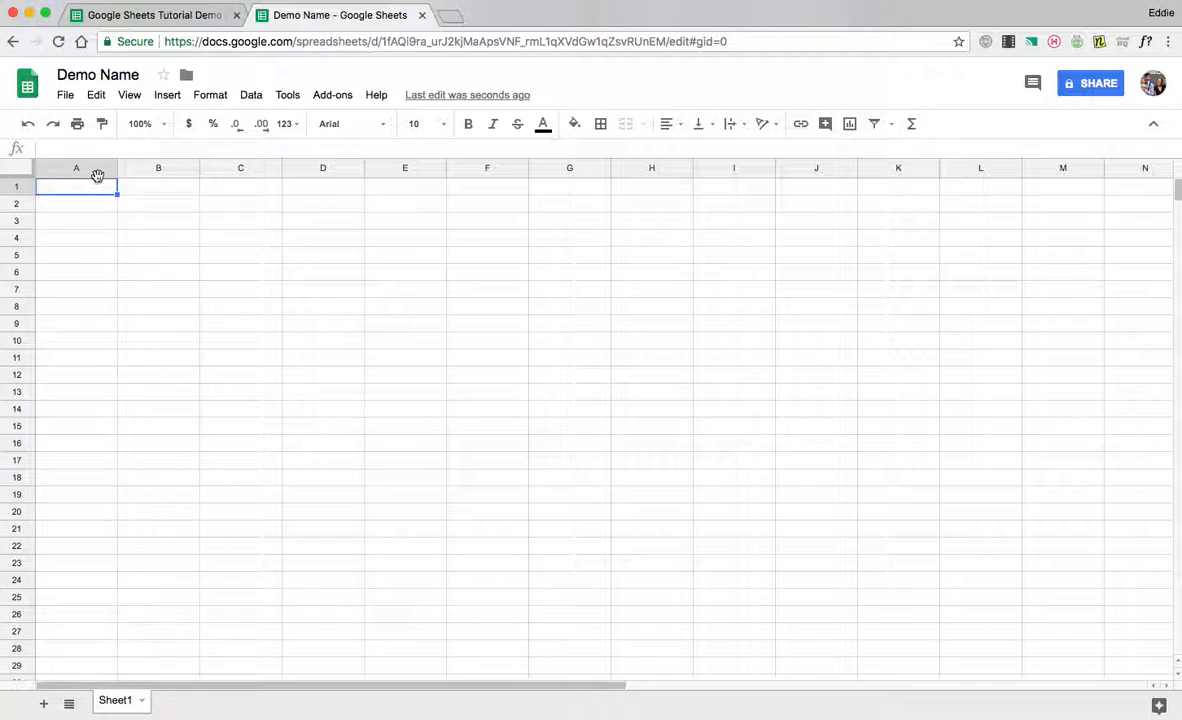
# Type 'Example example' into A1, then bring back the closed Demo Name tab.
pyautogui.write('Example 7')
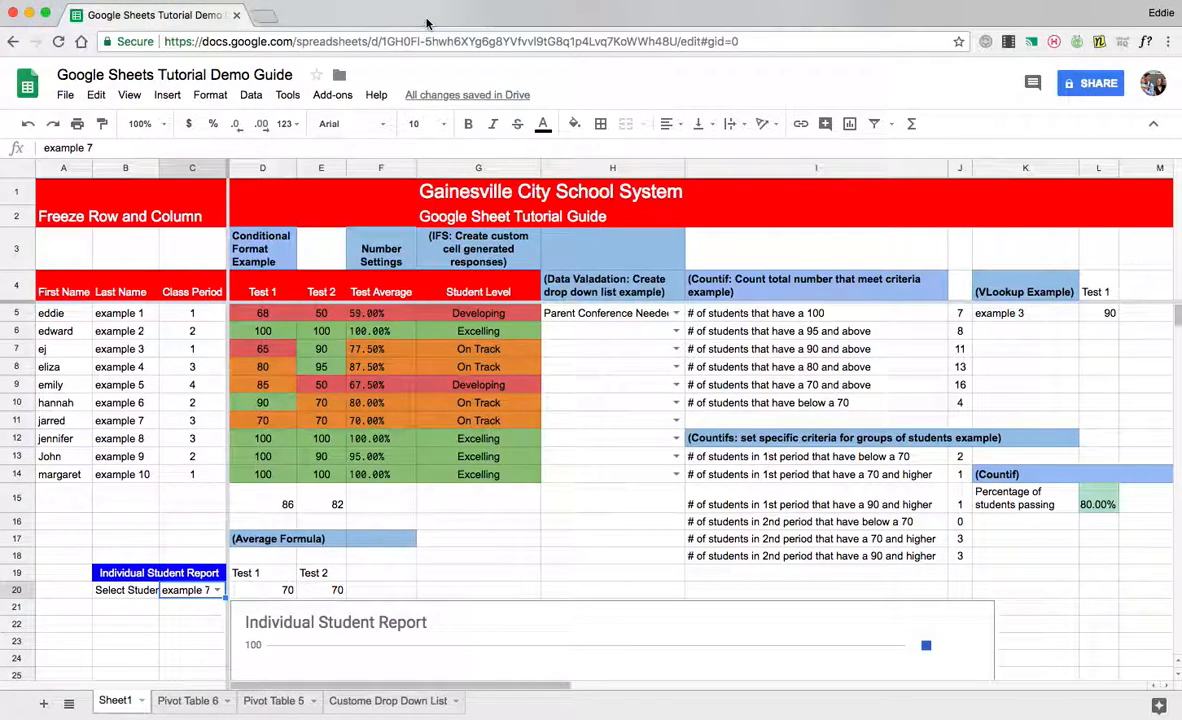
pyautogui.click(287, 15)
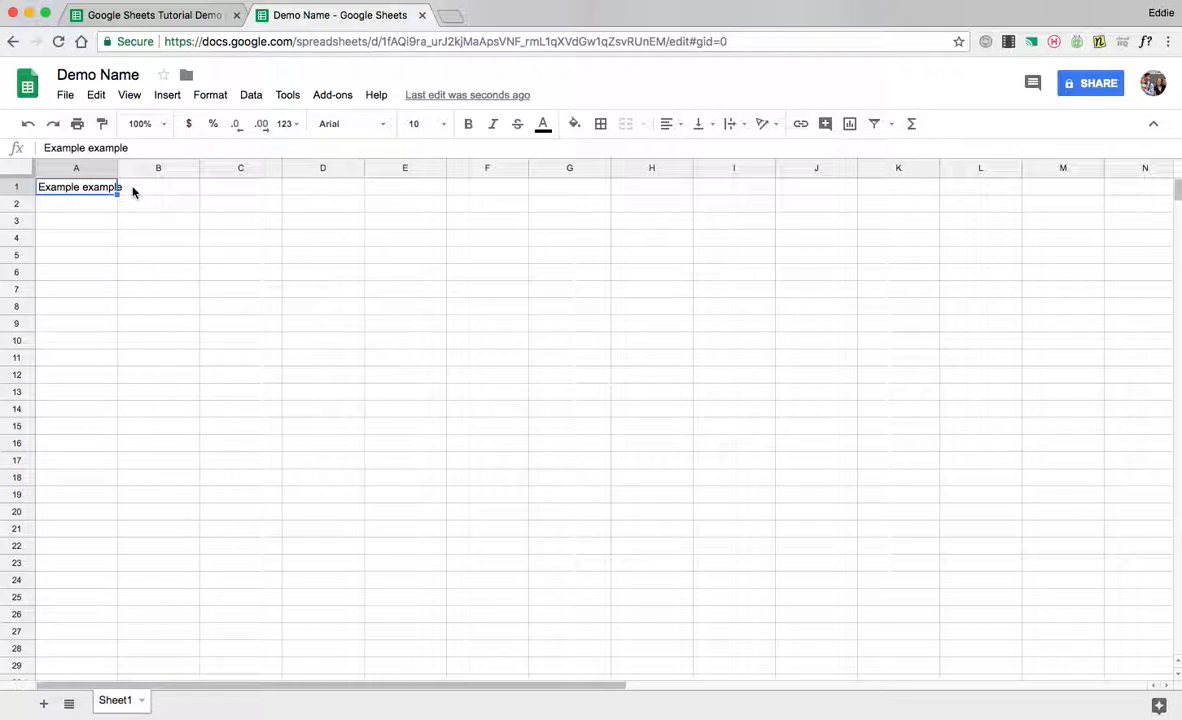
# Select B1 to commit 'Example example' in A1 and let the edit save.
pyautogui.click(158, 187)
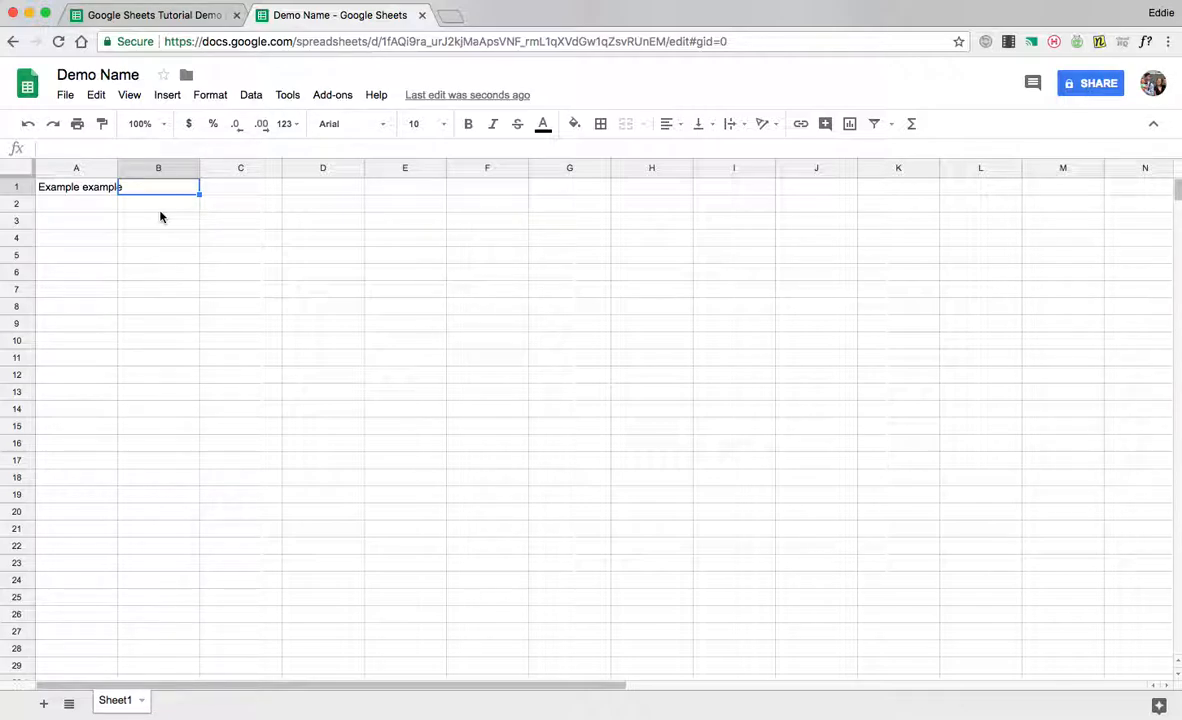
pyautogui.moveTo(50, 418)
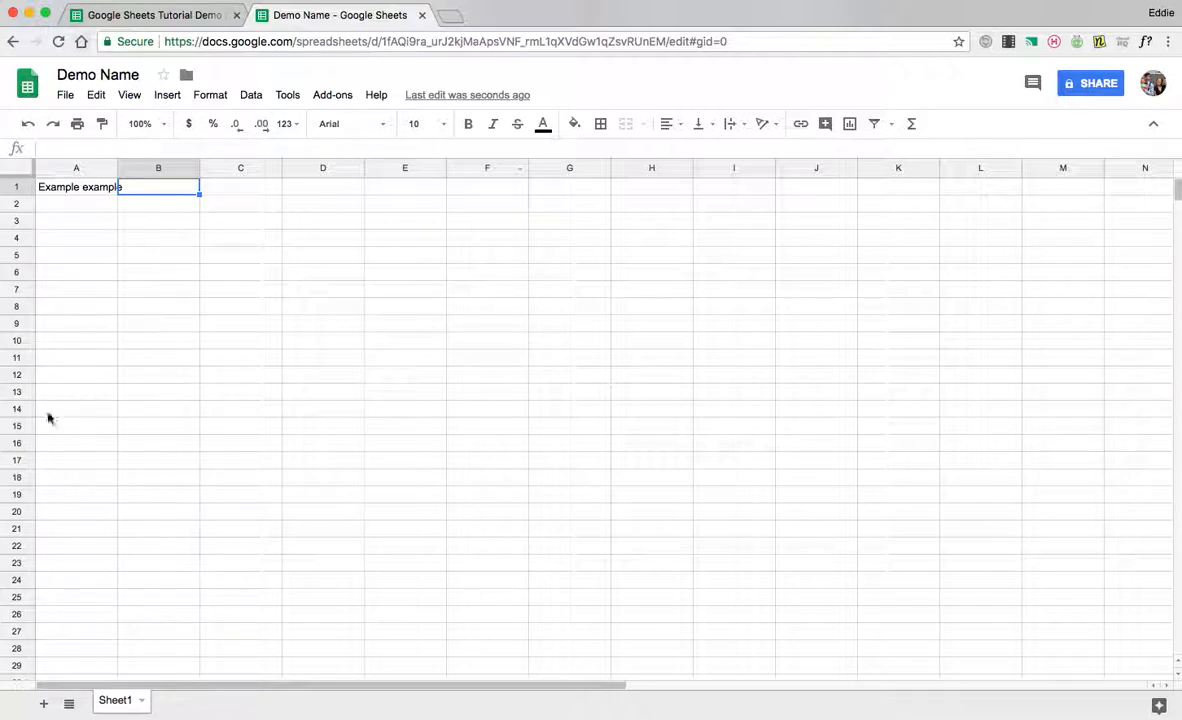
pyautogui.moveTo(265, 351)
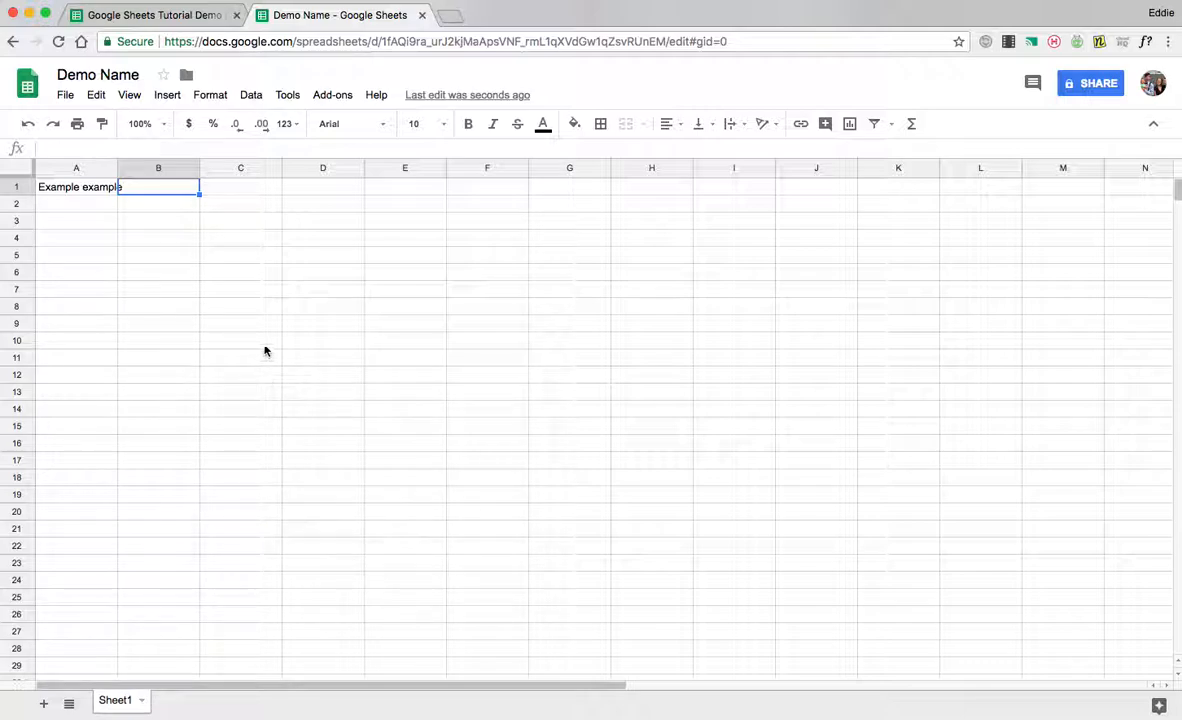
pyautogui.moveTo(150, 15)
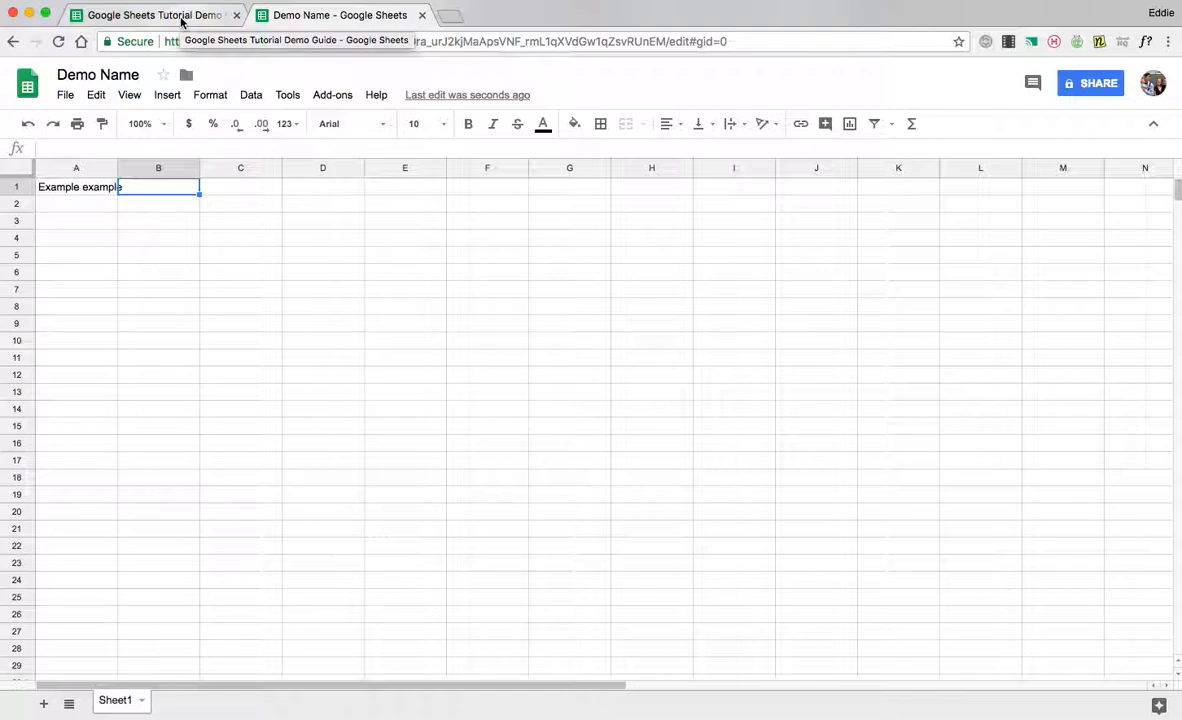
pyautogui.click(340, 15)
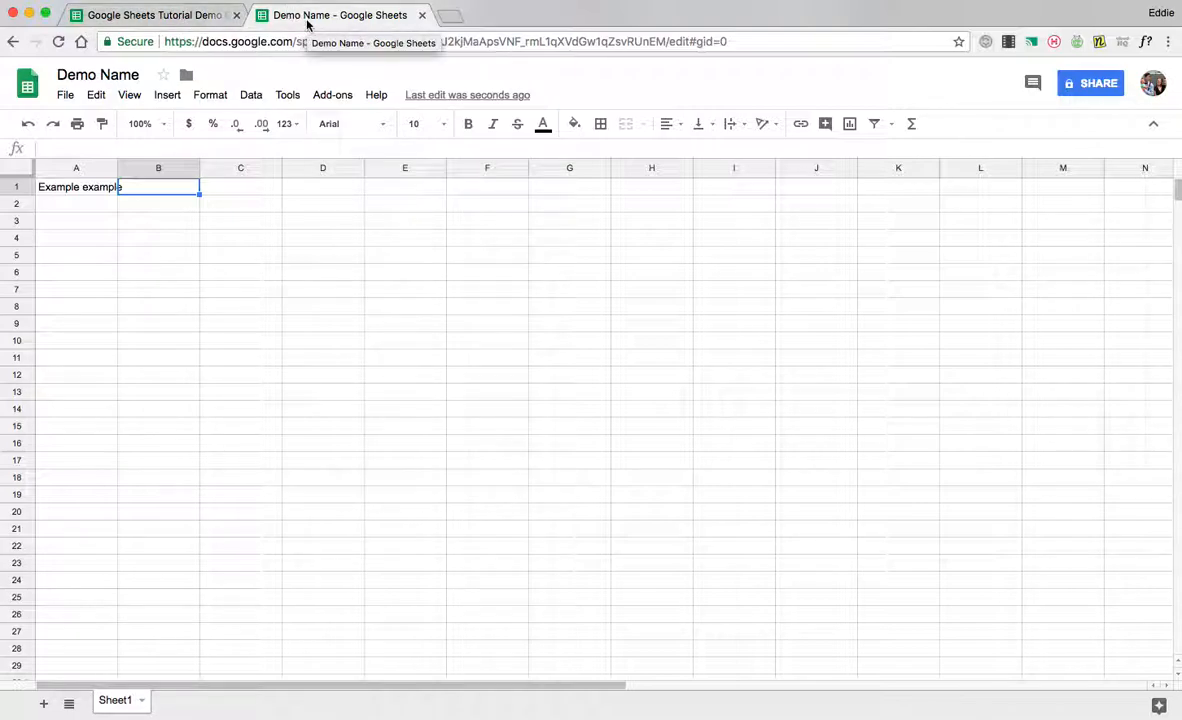